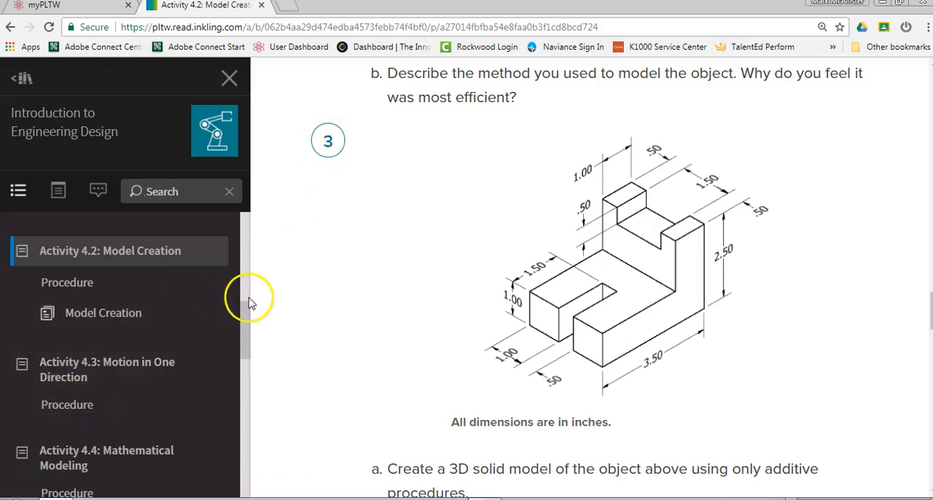
mouse_move(433, 272)
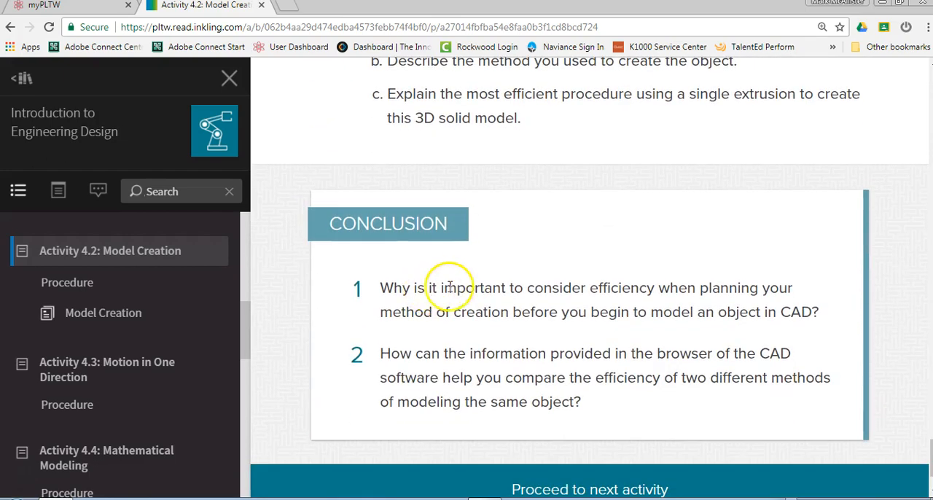
mouse_move(695, 296)
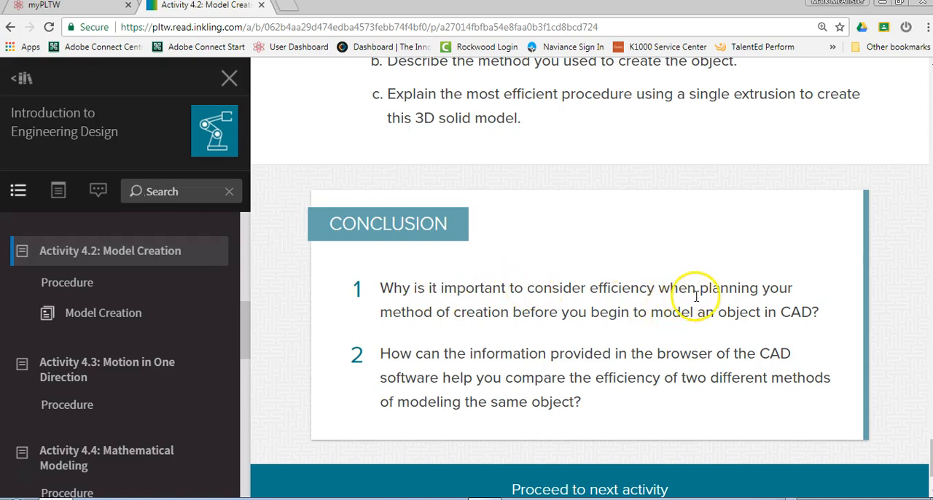
mouse_move(677, 305)
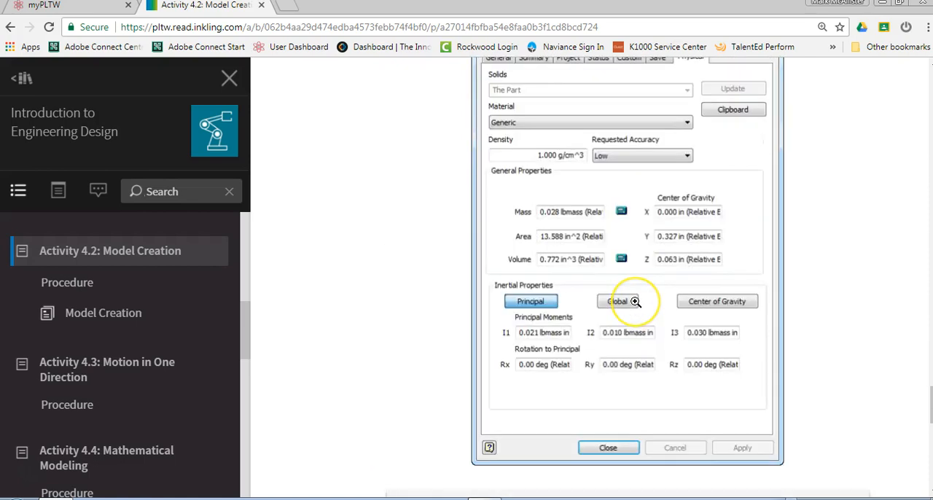
Open problem 3's dimensioned drawing in the image viewer and zoom it larger.
left_click(608, 447)
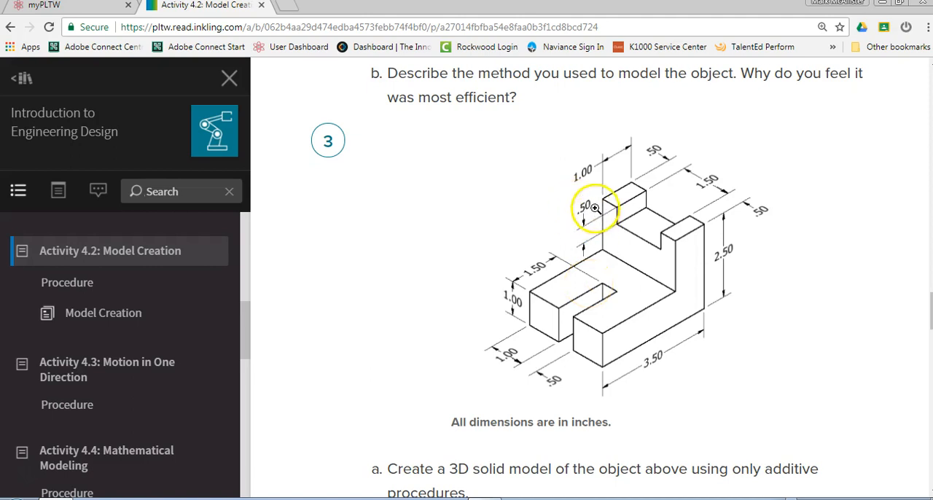
mouse_move(605, 248)
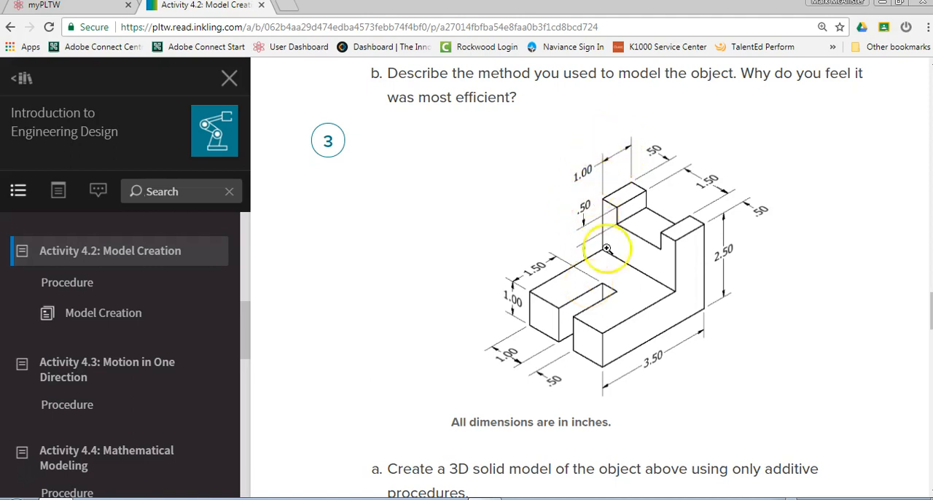
mouse_move(655, 274)
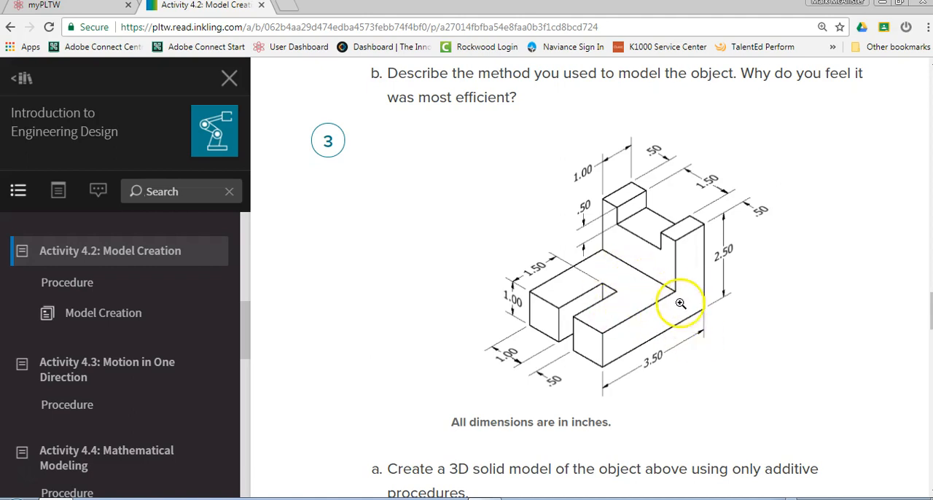
left_click(680, 303)
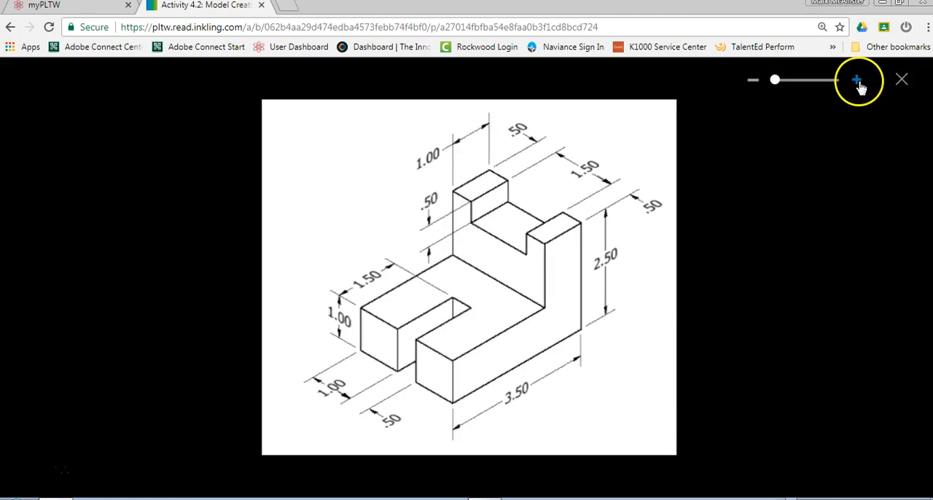
left_click(857, 79)
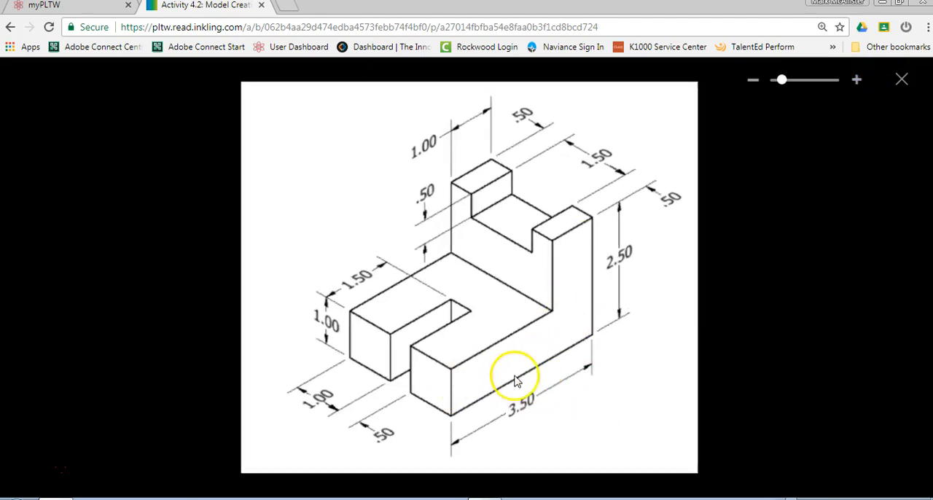
mouse_move(459, 315)
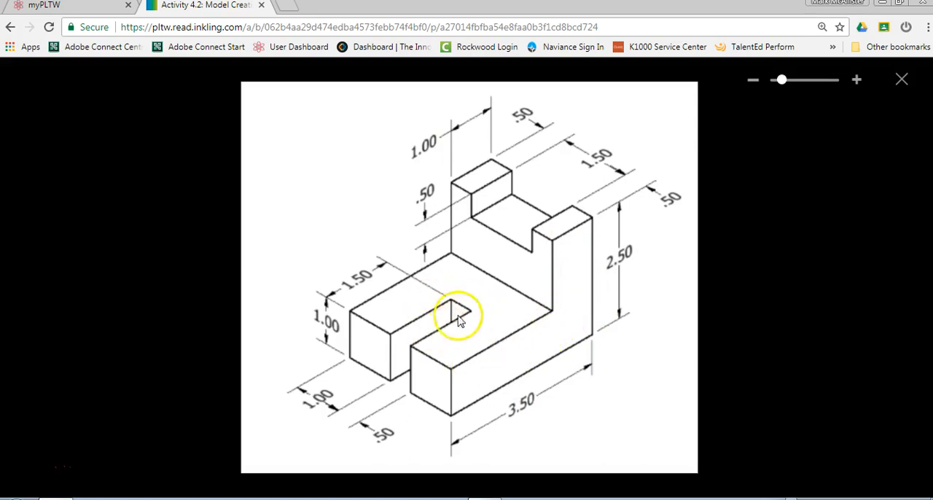
mouse_move(472, 233)
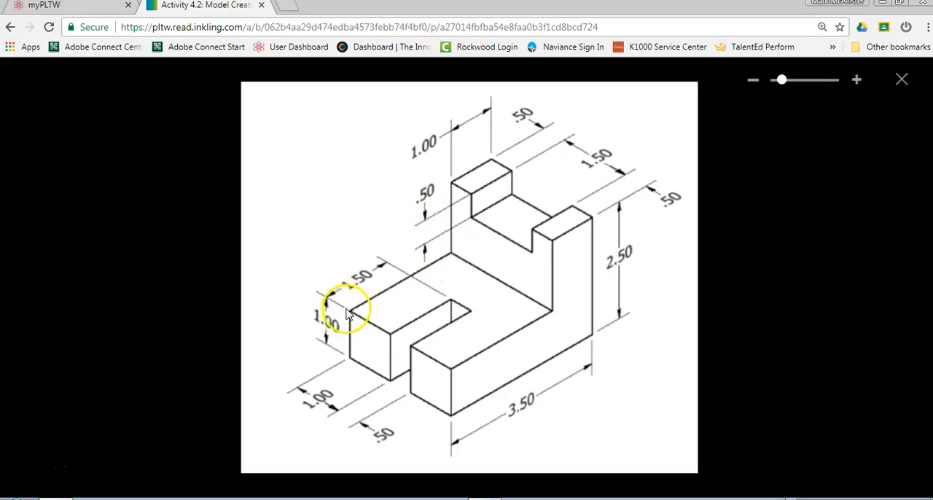
mouse_move(384, 253)
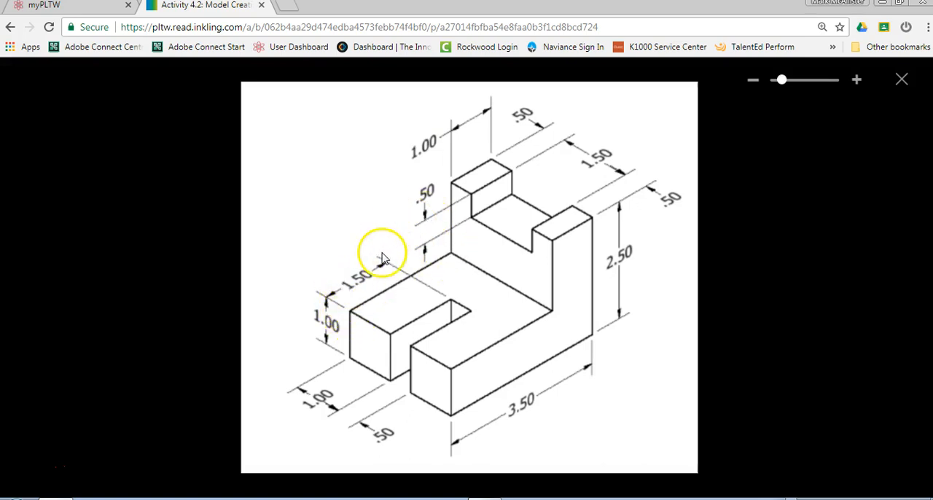
mouse_move(500, 381)
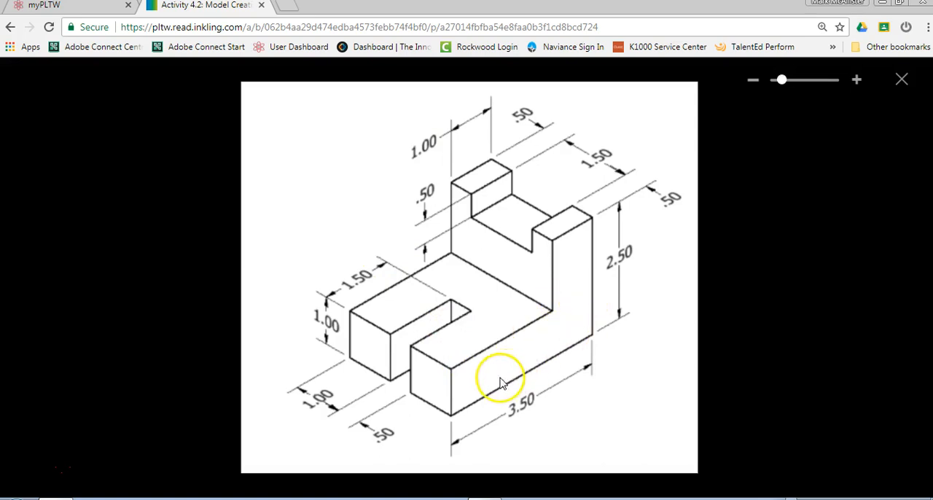
mouse_move(507, 237)
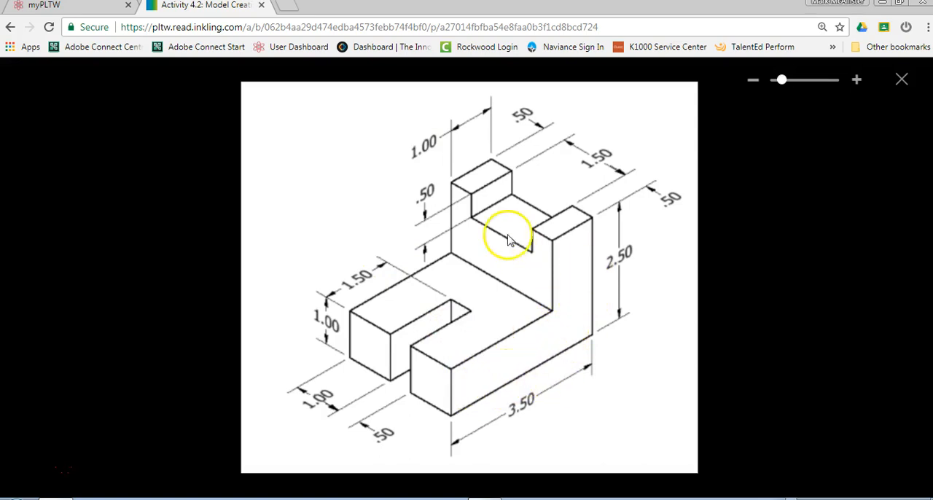
mouse_move(542, 319)
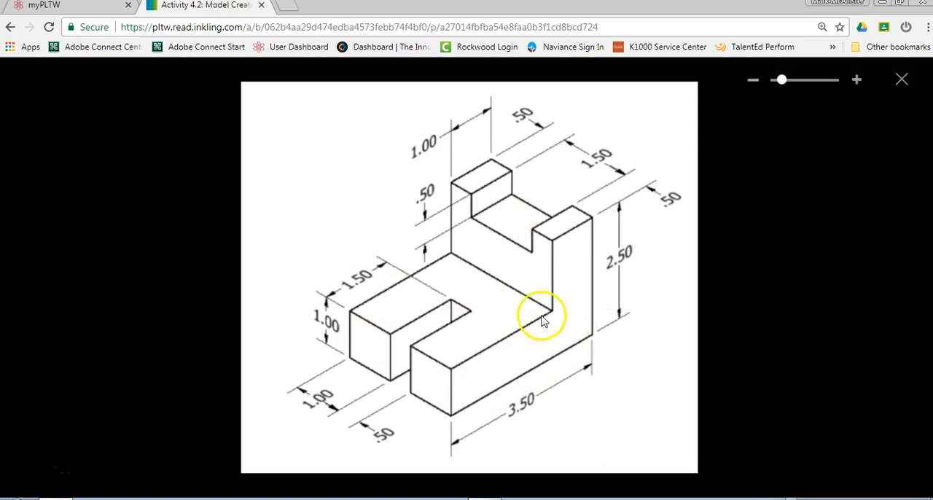
mouse_move(470, 388)
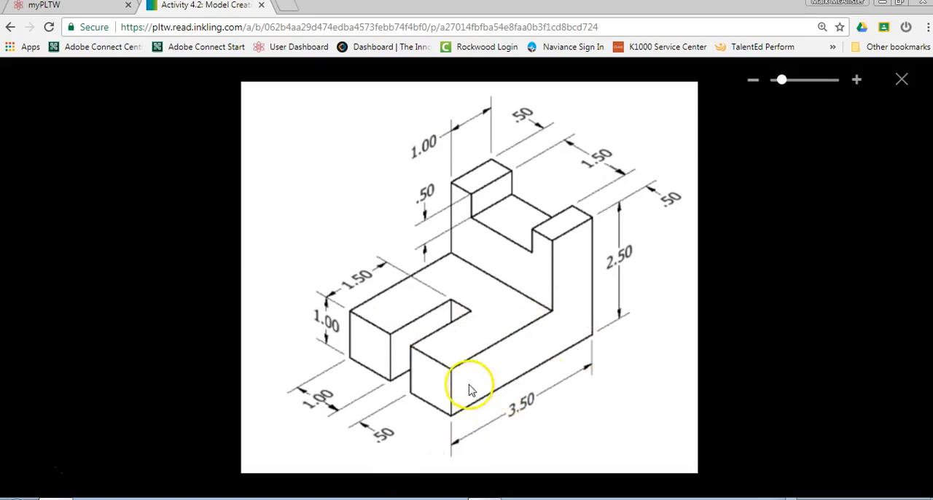
mouse_move(563, 288)
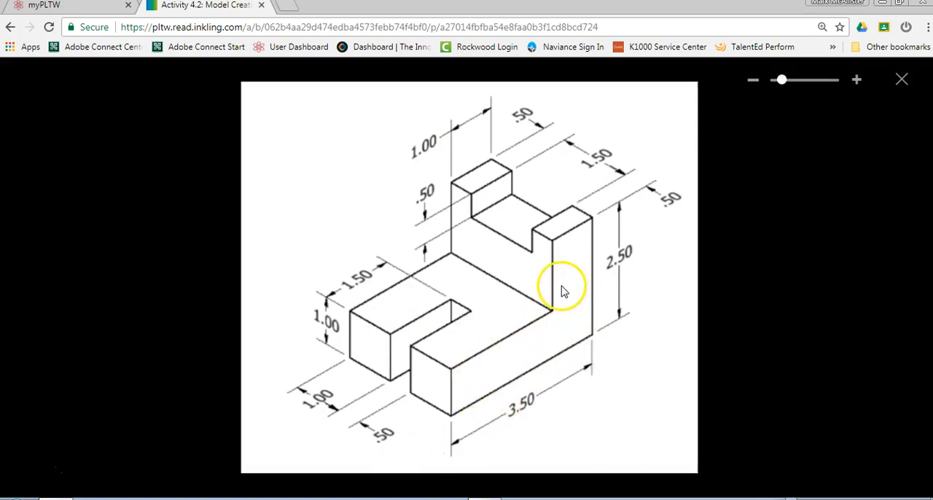
mouse_move(472, 164)
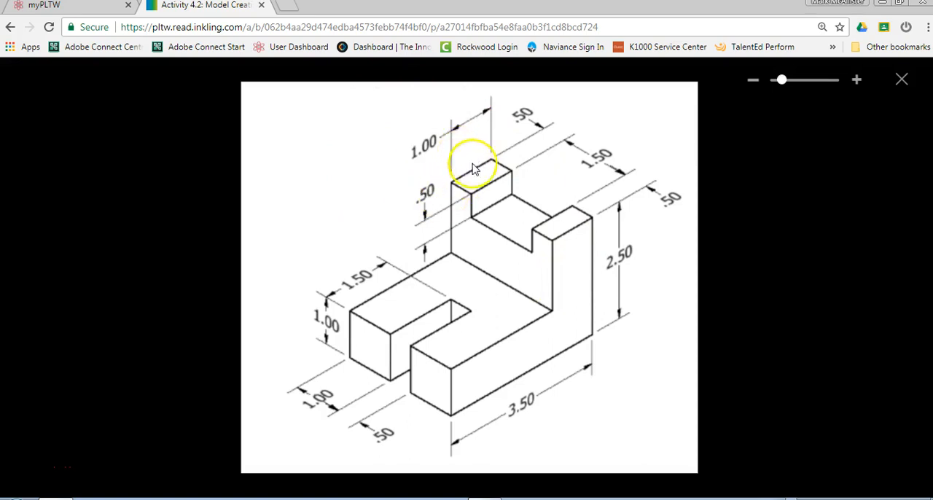
mouse_move(495, 197)
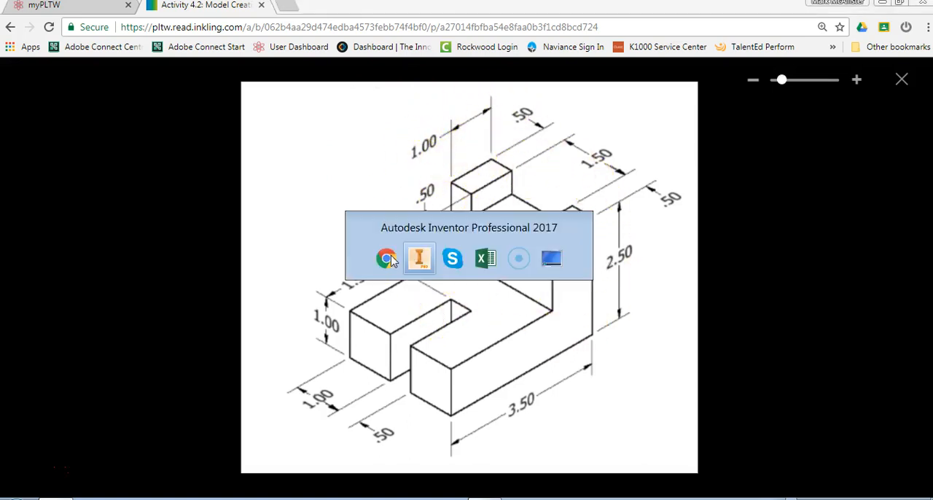
Create Part4 from the Standard (in).ipt inch template.
left_click(419, 258)
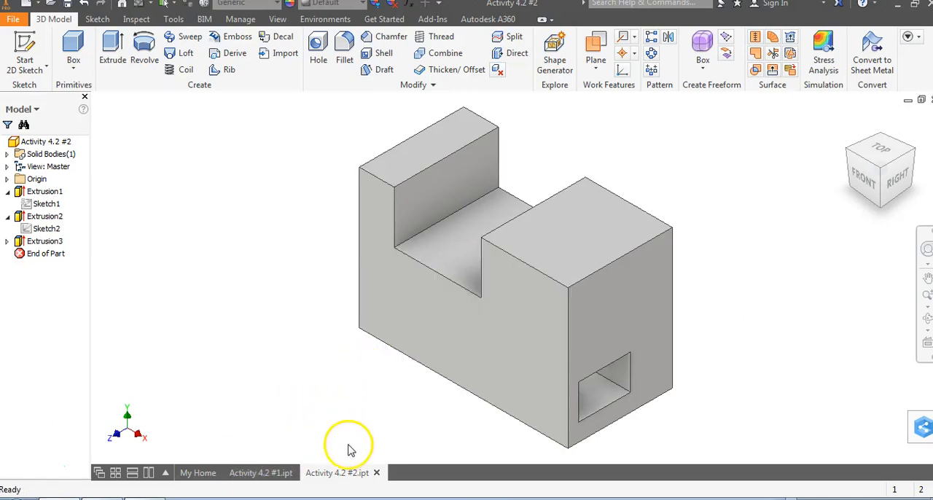
mouse_move(336, 473)
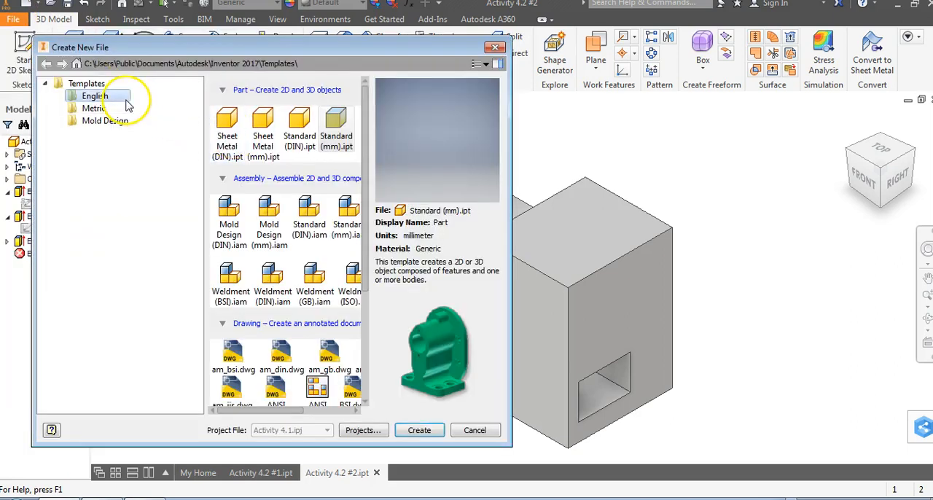
left_click(95, 96)
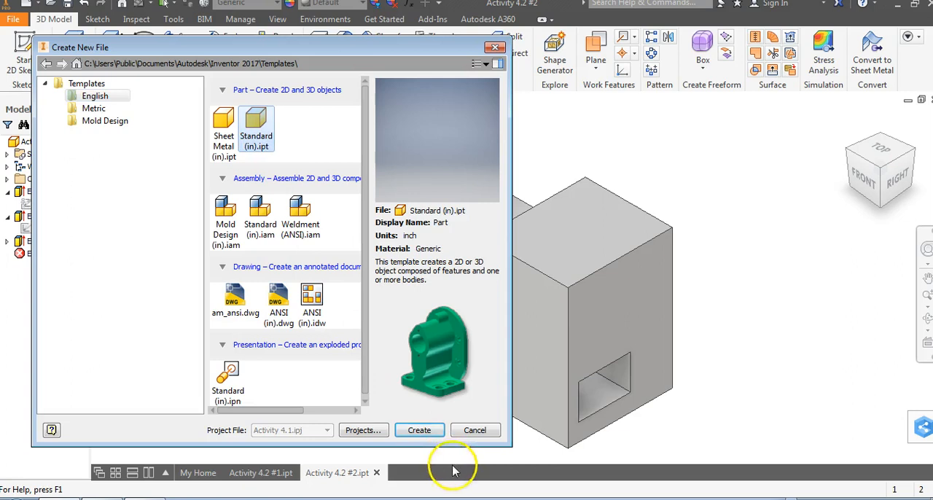
left_click(418, 429)
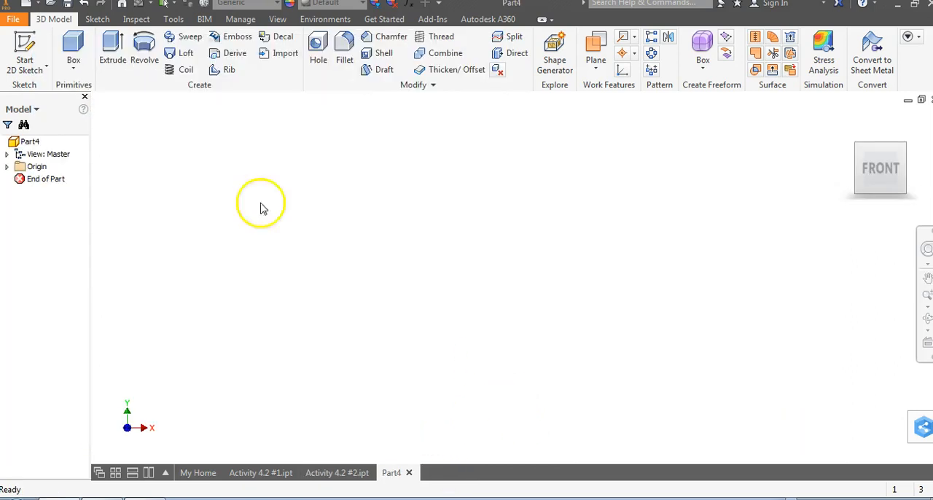
Start Sketch1 on the XY front plane and begin a line.
left_click(25, 55)
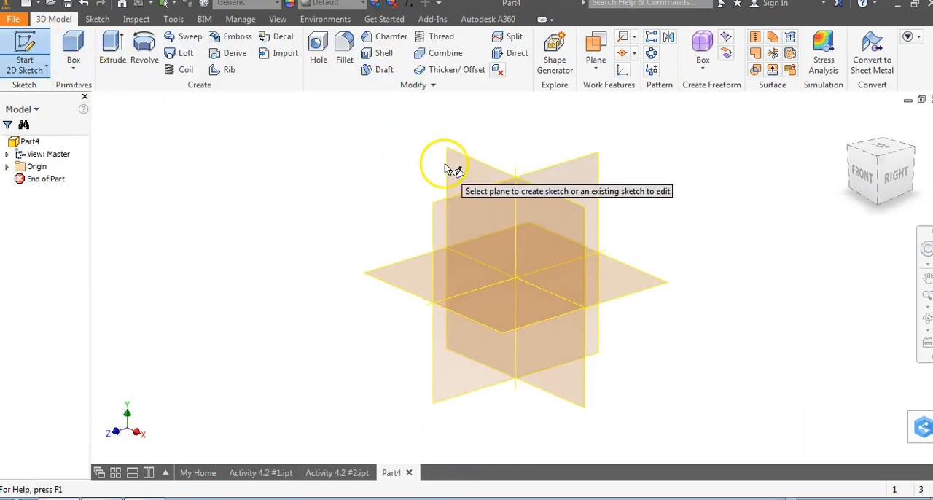
left_click(443, 164)
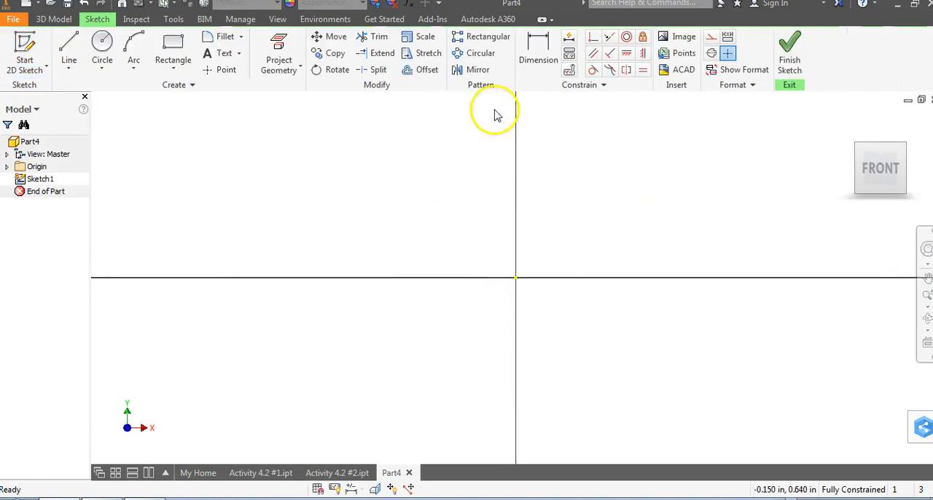
left_click(68, 47)
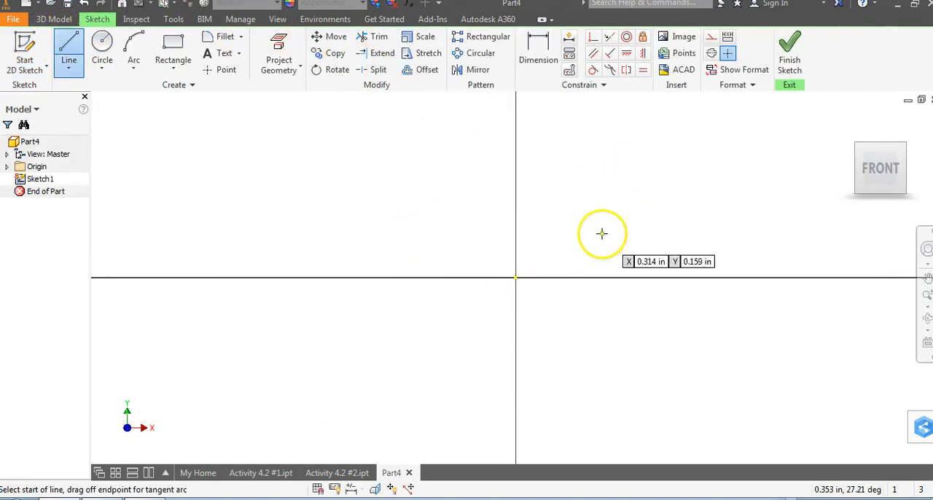
left_click(516, 279)
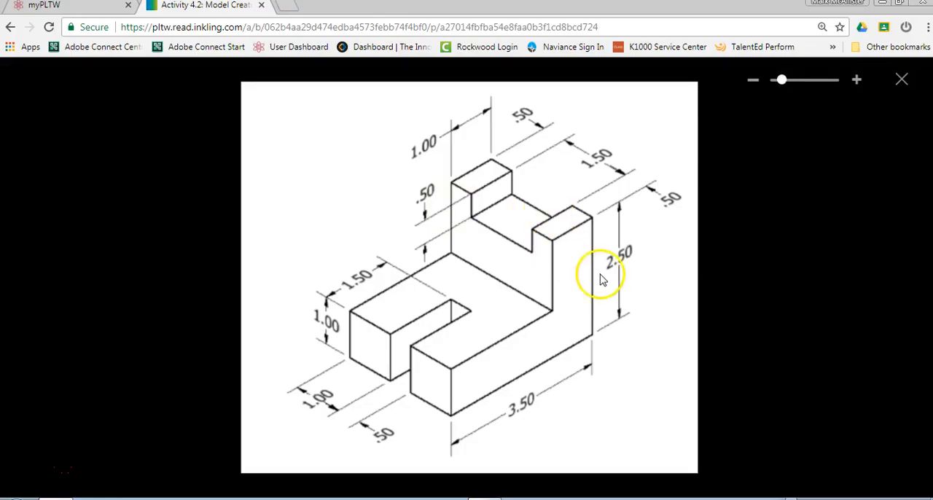
mouse_move(619, 288)
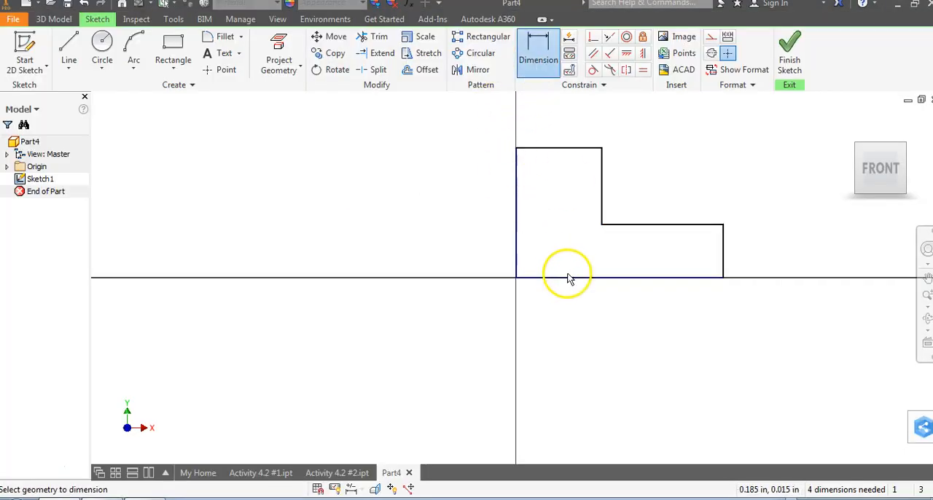
Dimension the L profile 2.500 tall and 3.500 wide, then drag its step lower.
left_click(568, 279)
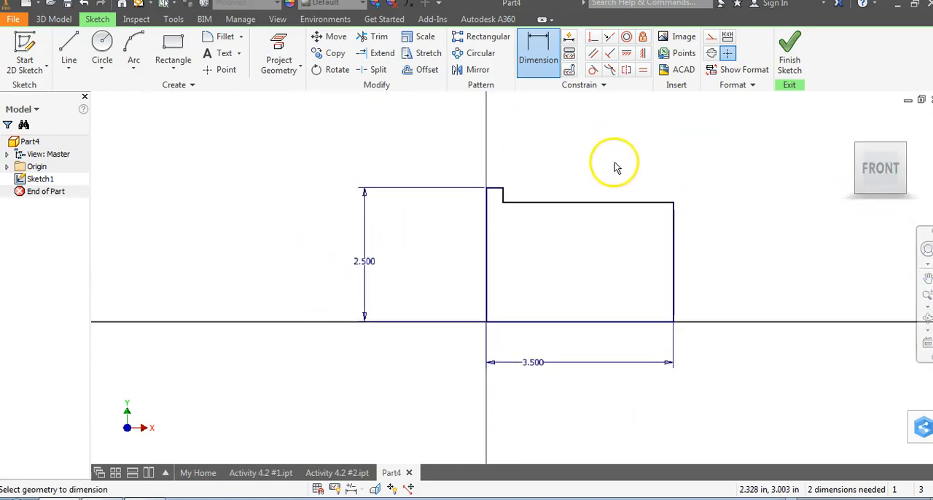
mouse_move(422, 142)
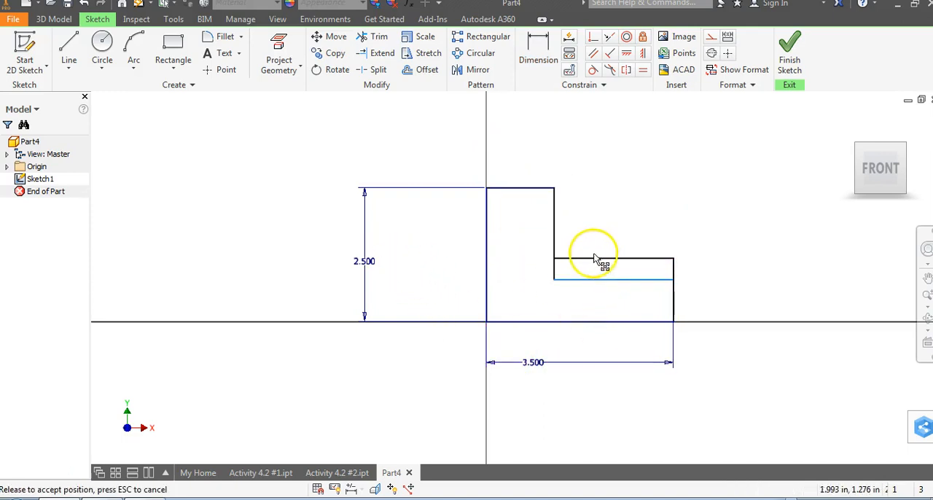
left_click_drag(593, 258, 517, 240)
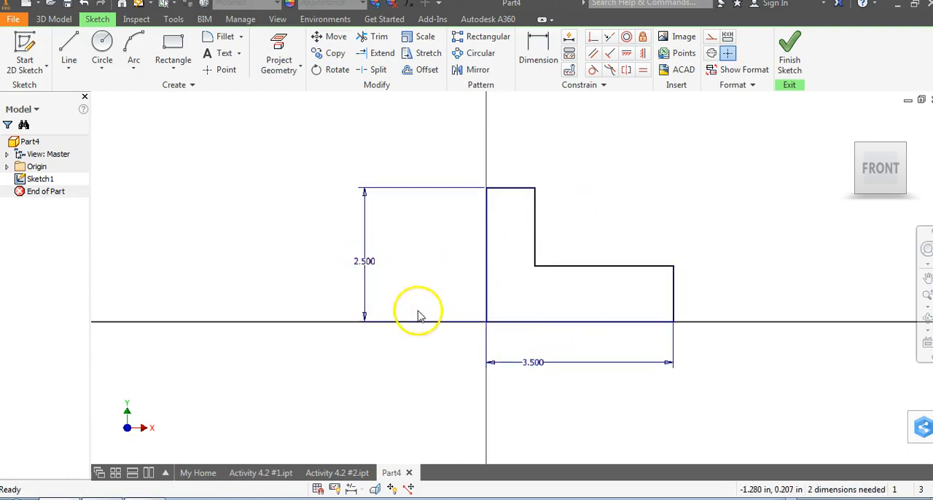
mouse_move(491, 248)
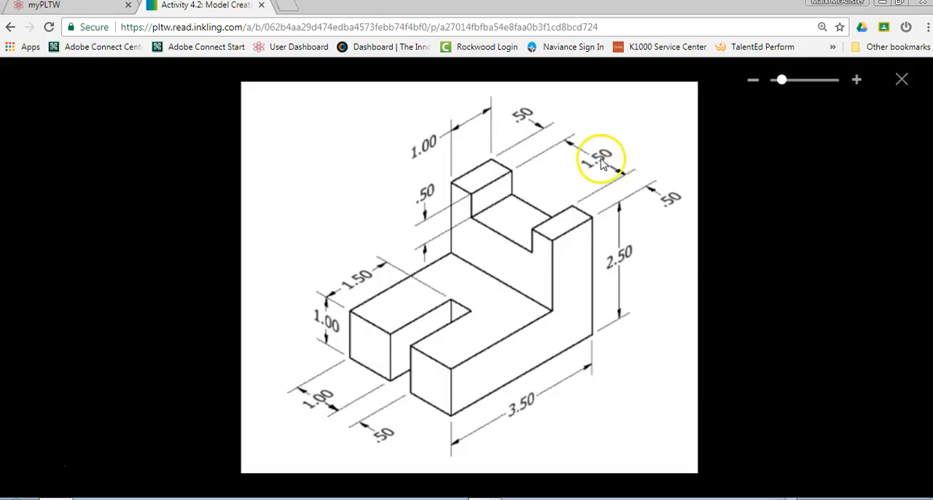
mouse_move(467, 171)
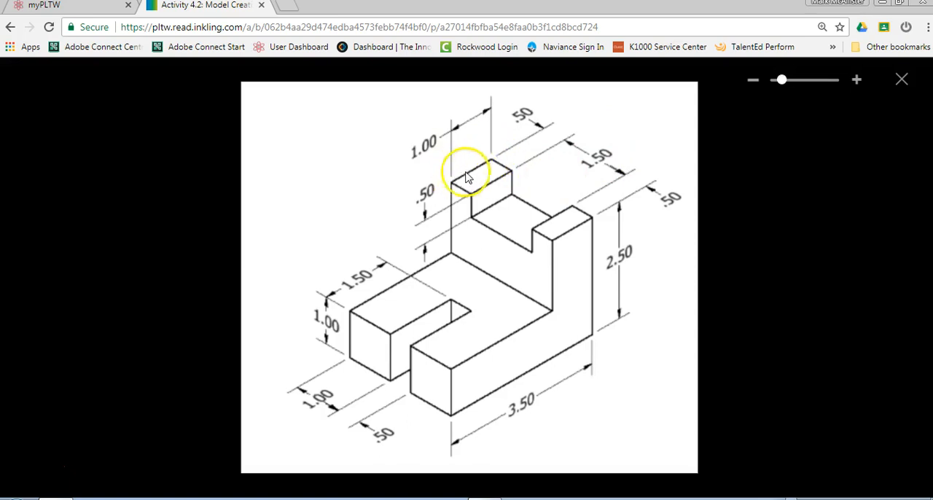
mouse_move(466, 408)
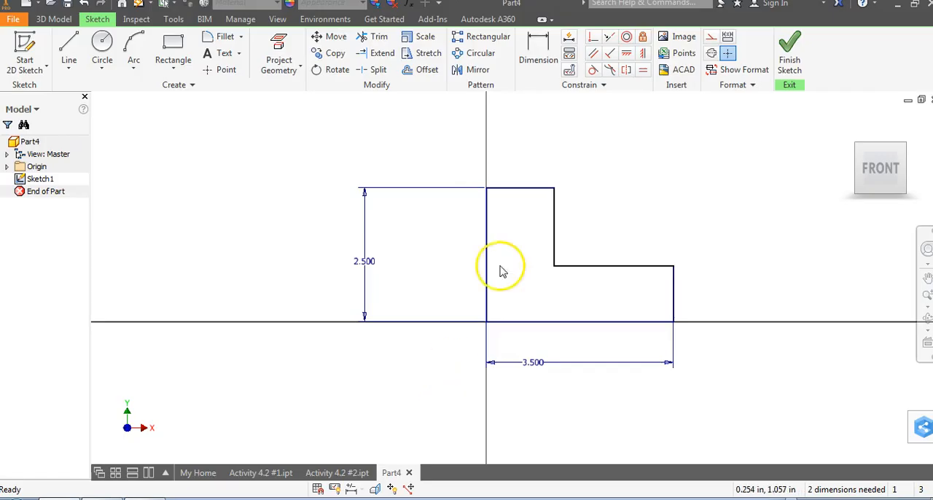
left_click(538, 51)
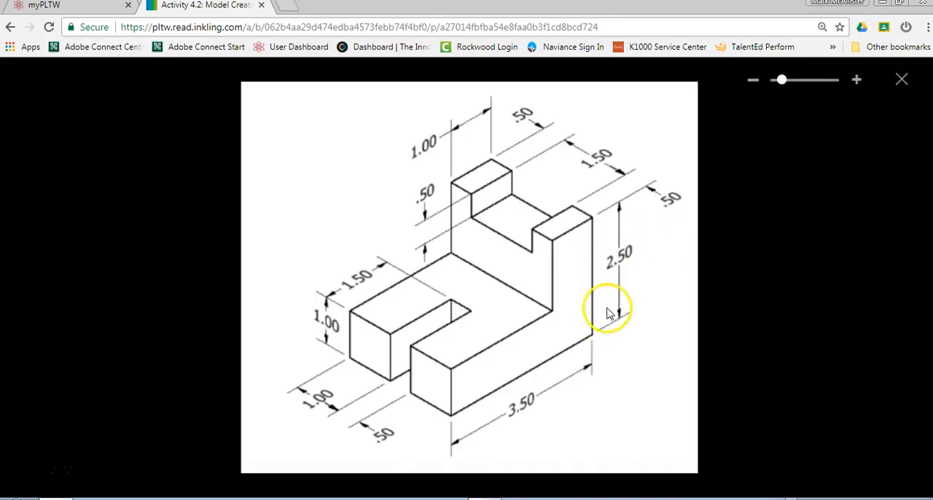
mouse_move(608, 226)
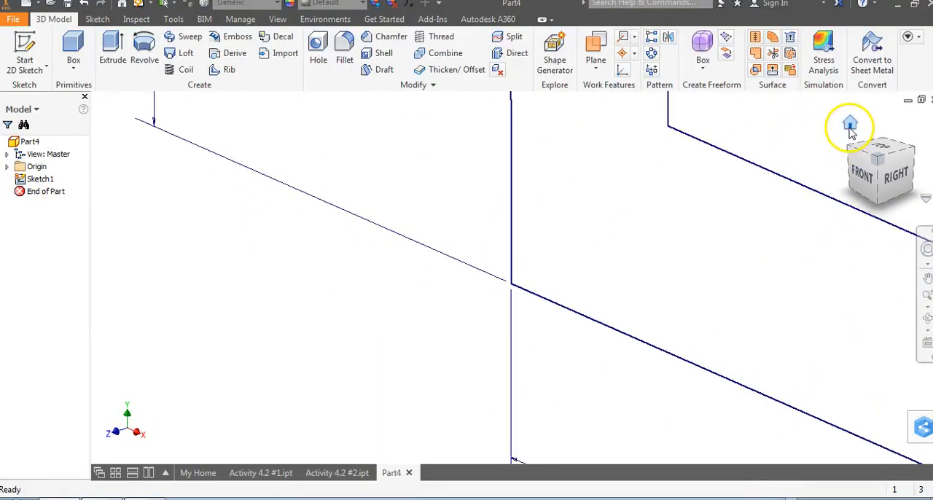
Finish the L-shaped sketch and return to the Home view.
left_click(112, 54)
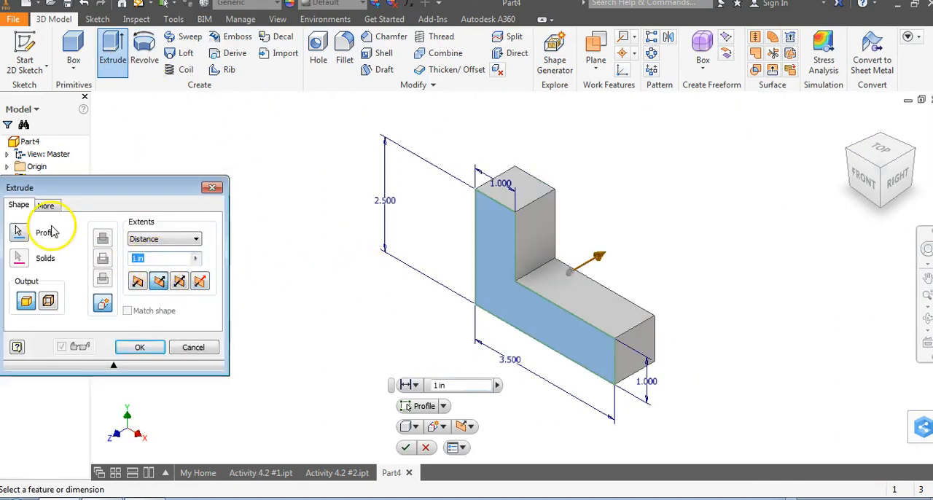
Select the L-shaped profile for a 1 in extrusion.
left_click(139, 346)
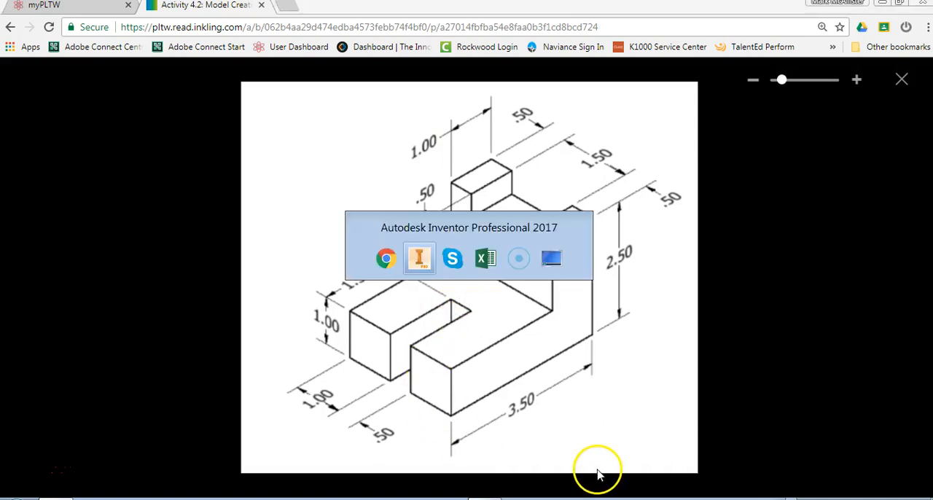
Start a sketch on the block's top face and draw a rectangle across the right edge.
left_click(419, 259)
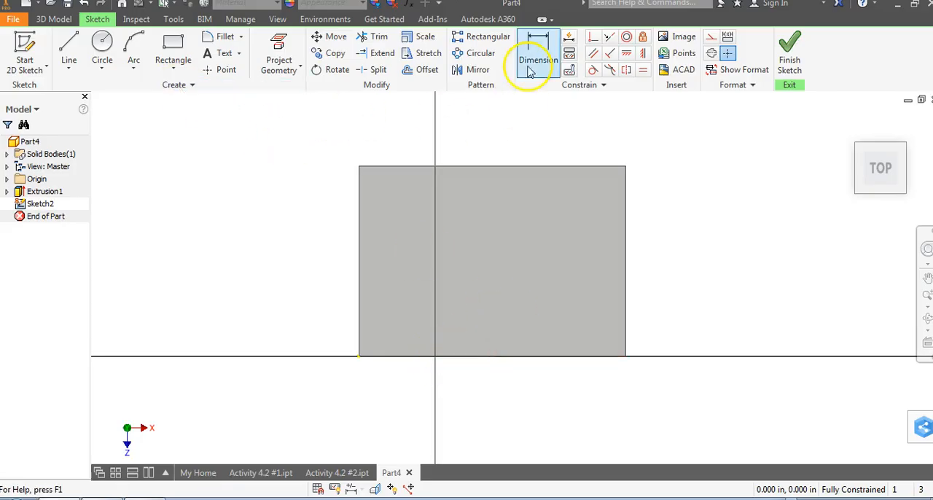
left_click(172, 47)
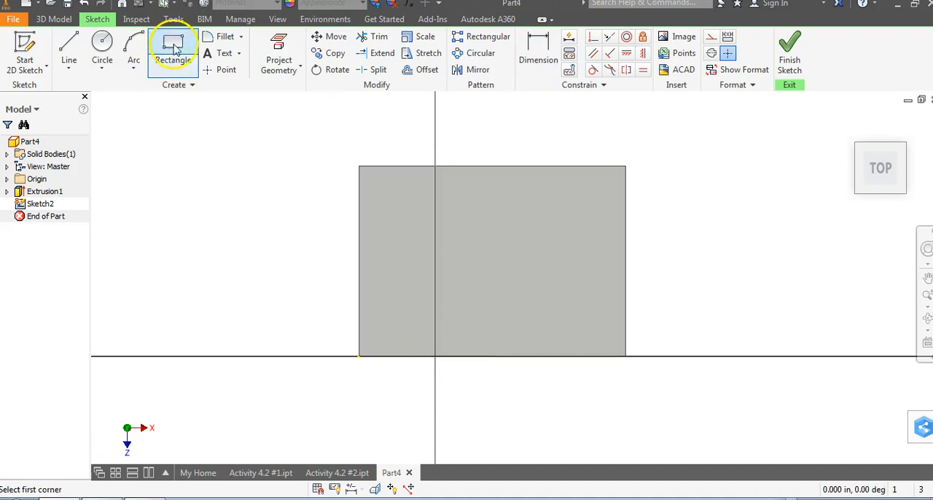
mouse_move(625, 209)
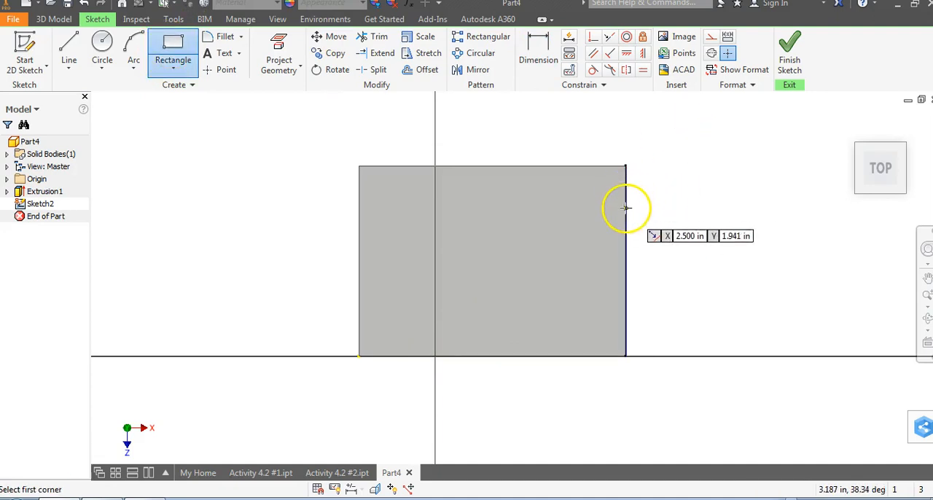
mouse_move(629, 209)
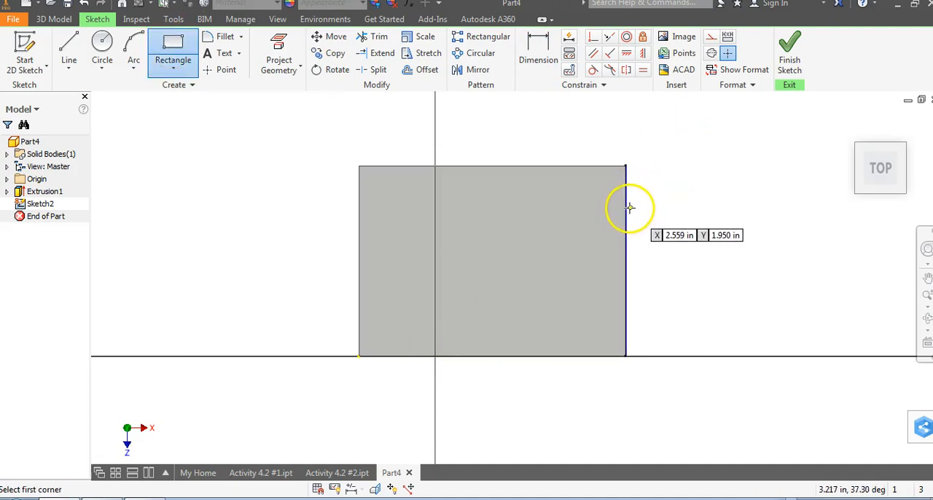
mouse_move(625, 265)
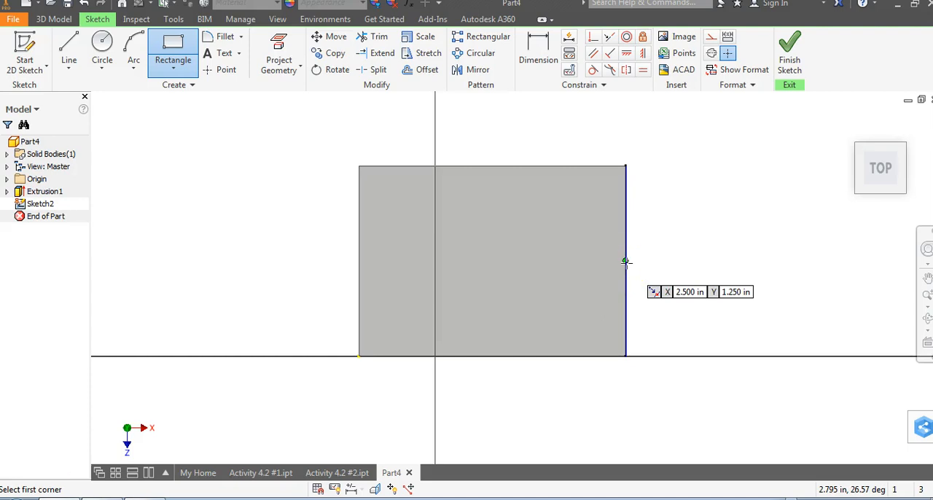
mouse_move(625, 260)
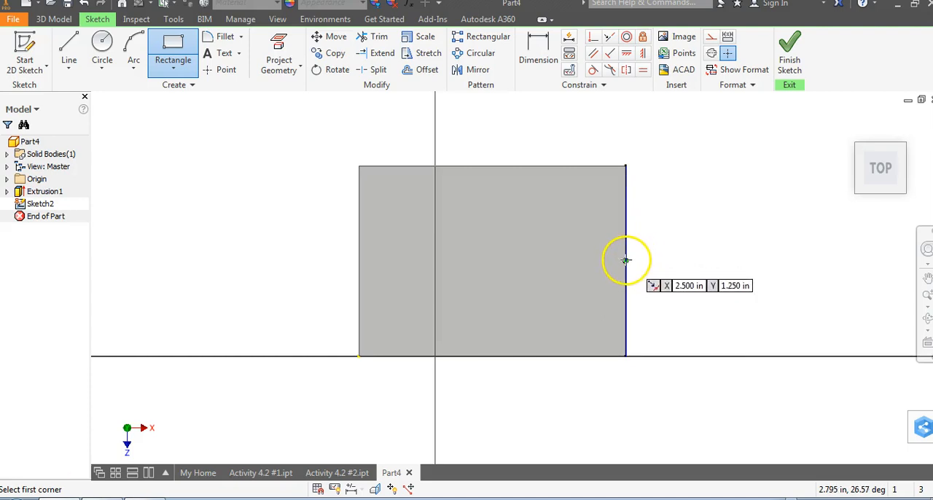
mouse_move(591, 169)
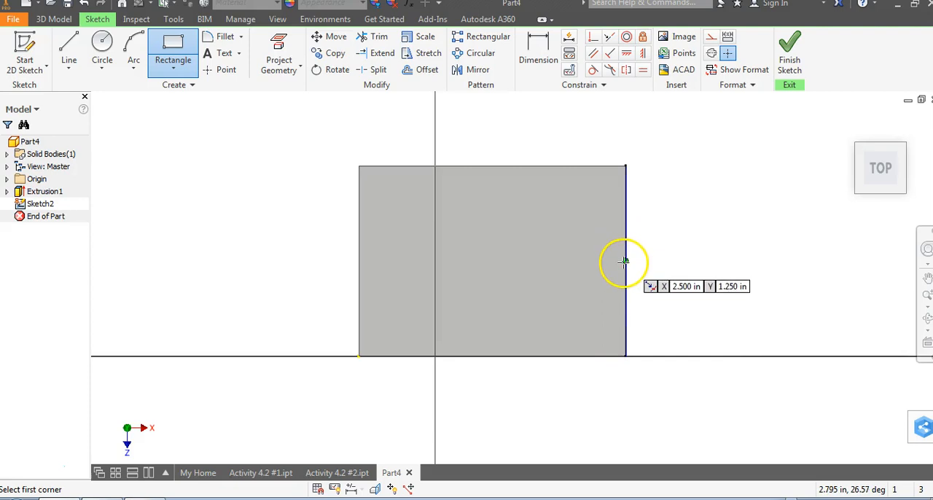
mouse_move(657, 244)
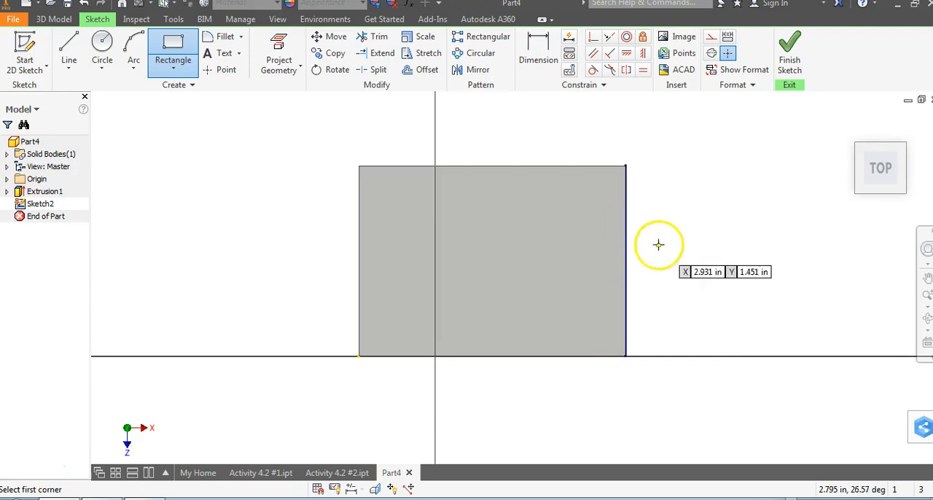
mouse_move(688, 234)
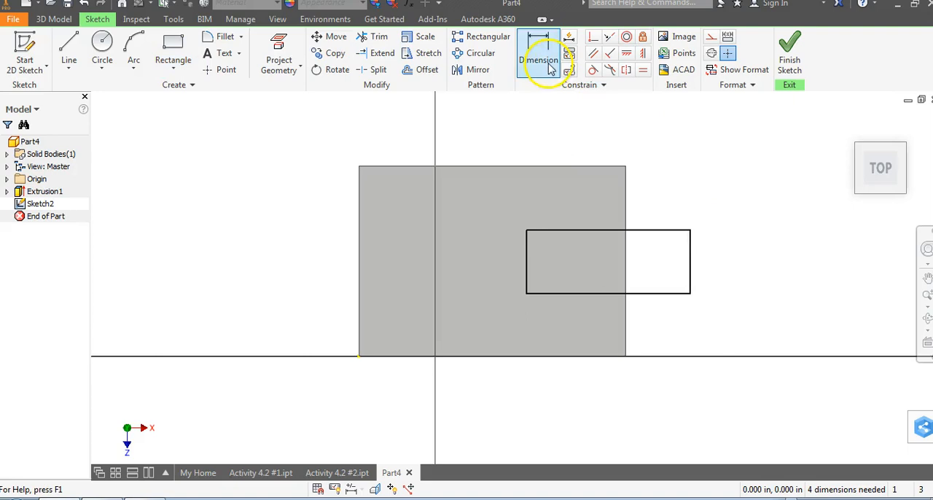
Dimension the slot rectangle 1.500 long with 1.000 offsets, dismissing the edge warning.
left_click(538, 60)
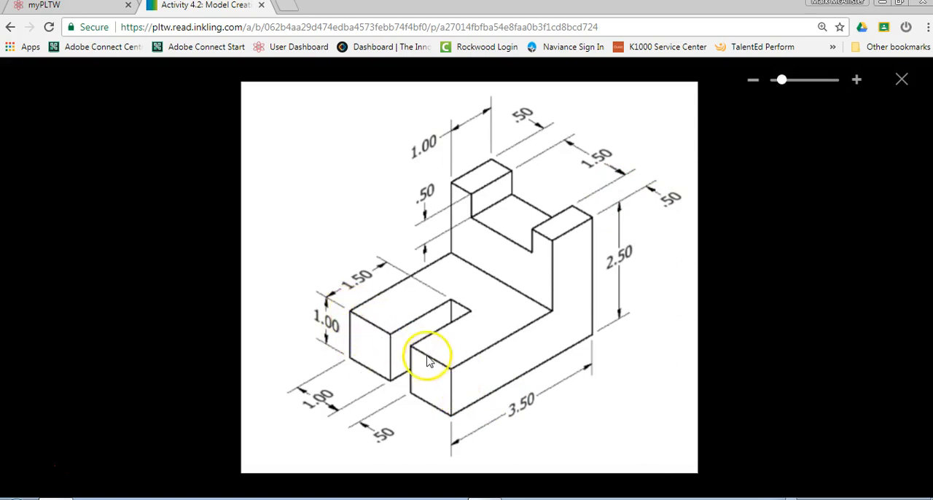
mouse_move(335, 397)
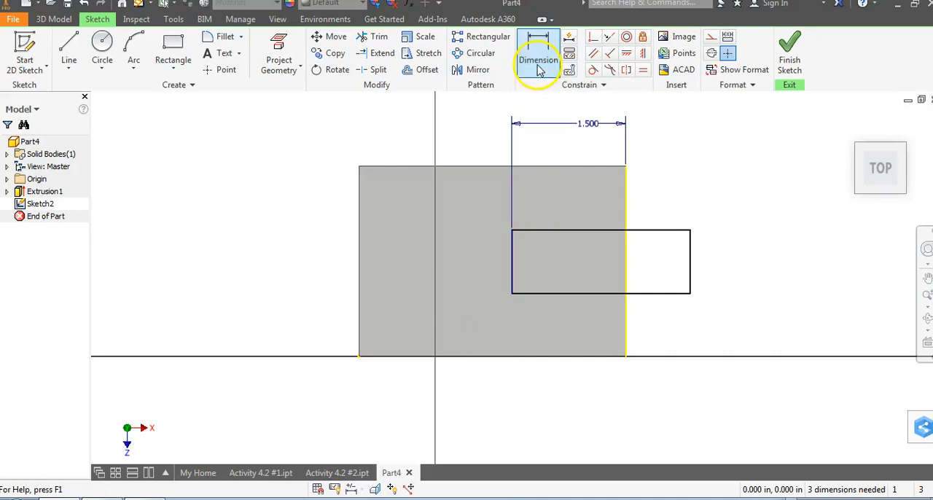
left_click(537, 60)
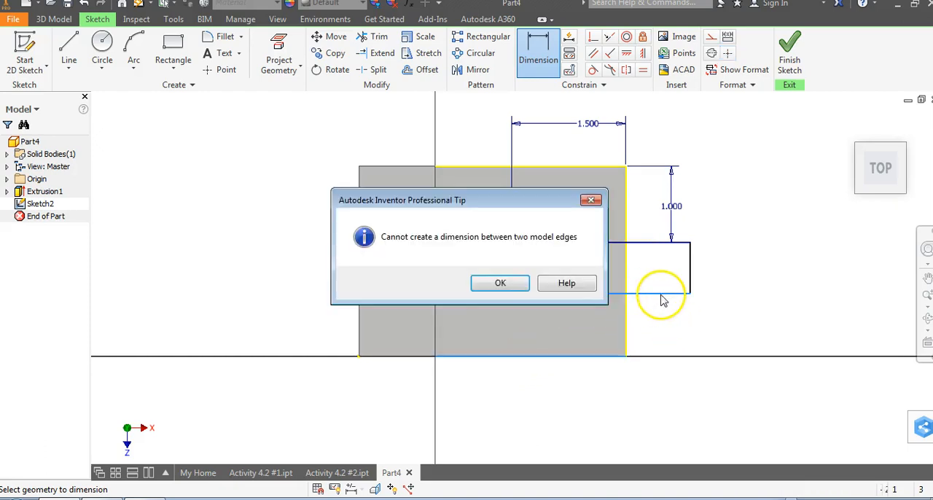
left_click(500, 283)
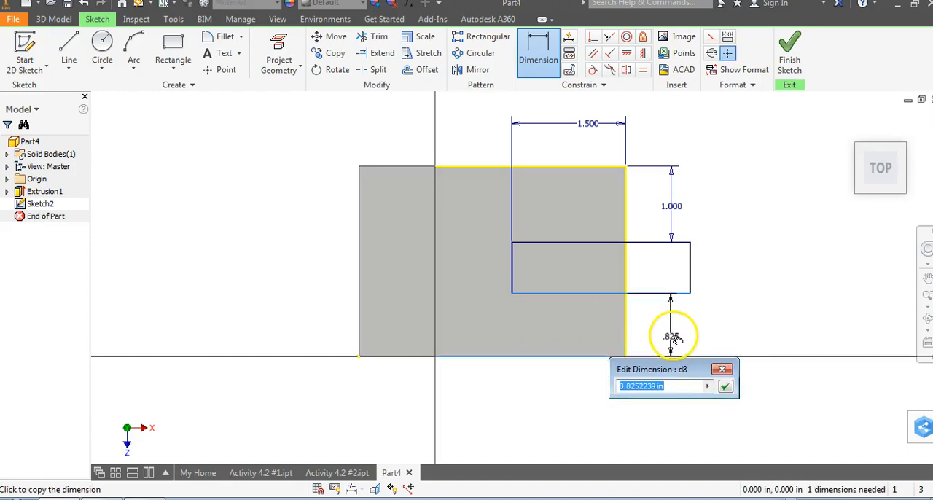
left_click(724, 385)
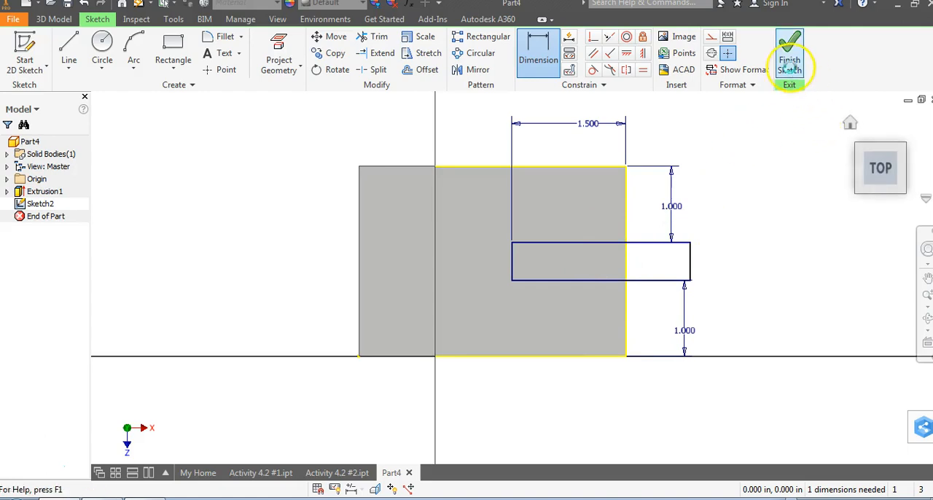
Finish Sketch2 and cut the slot through the block with Extents All.
left_click(789, 60)
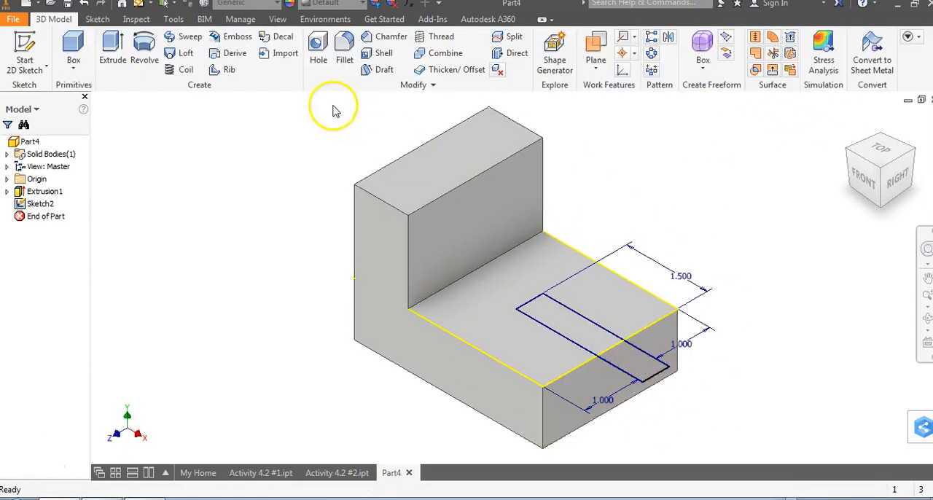
left_click(112, 47)
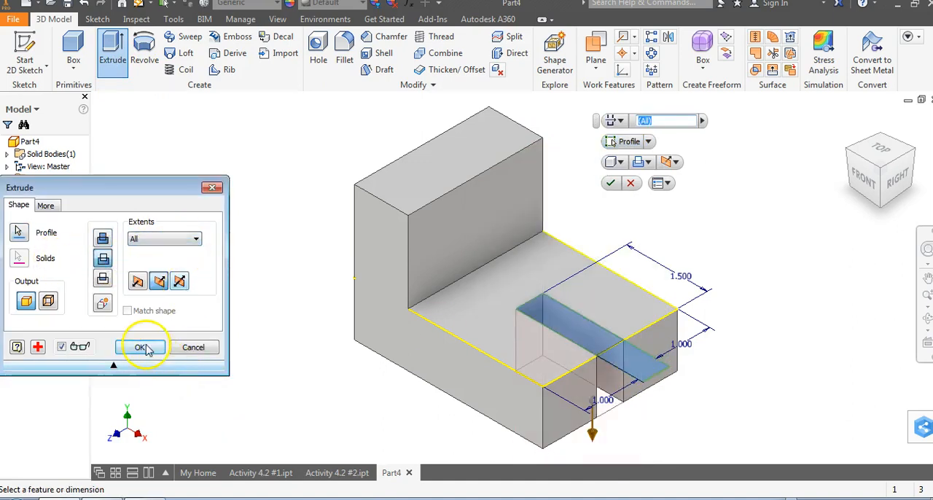
left_click(141, 347)
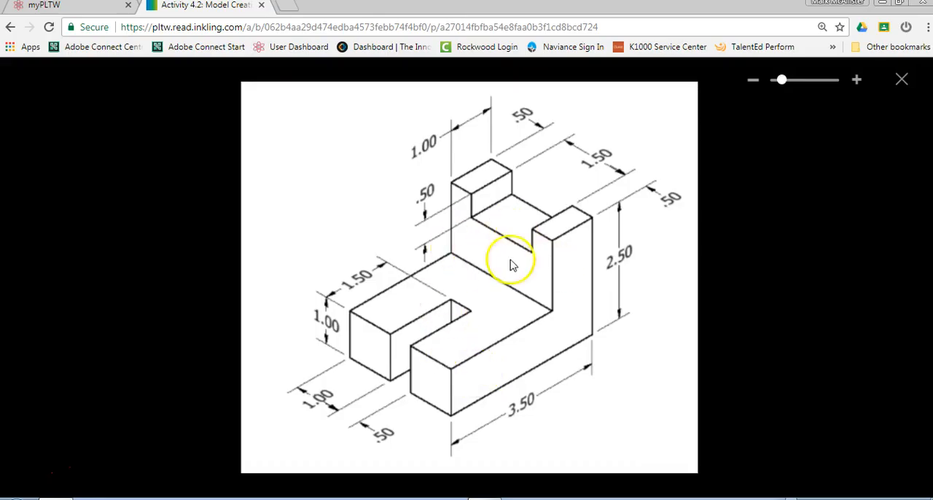
mouse_move(474, 363)
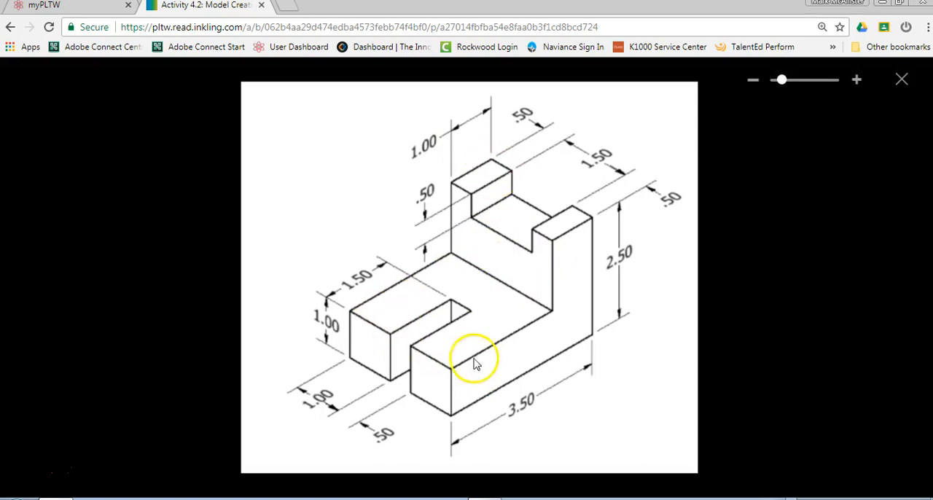
mouse_move(561, 229)
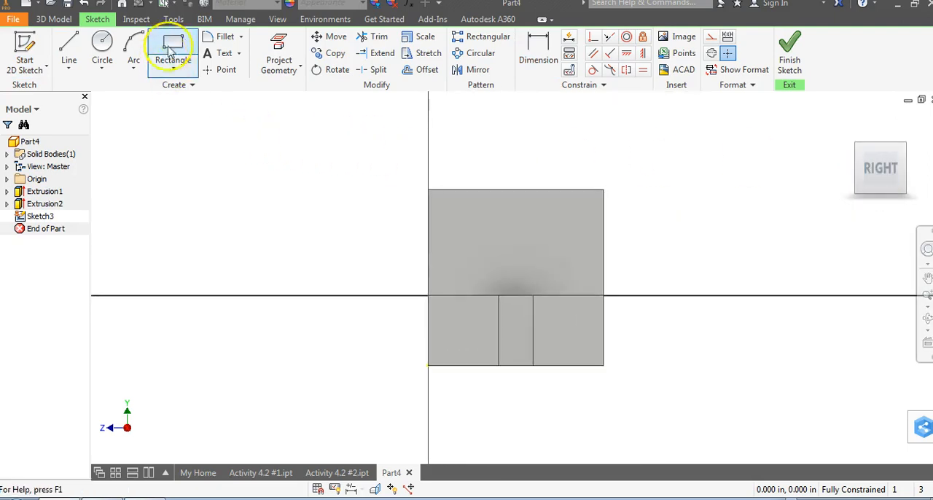
Draw a two-point rectangle straddling the upright's top edge in Sketch3.
left_click(172, 48)
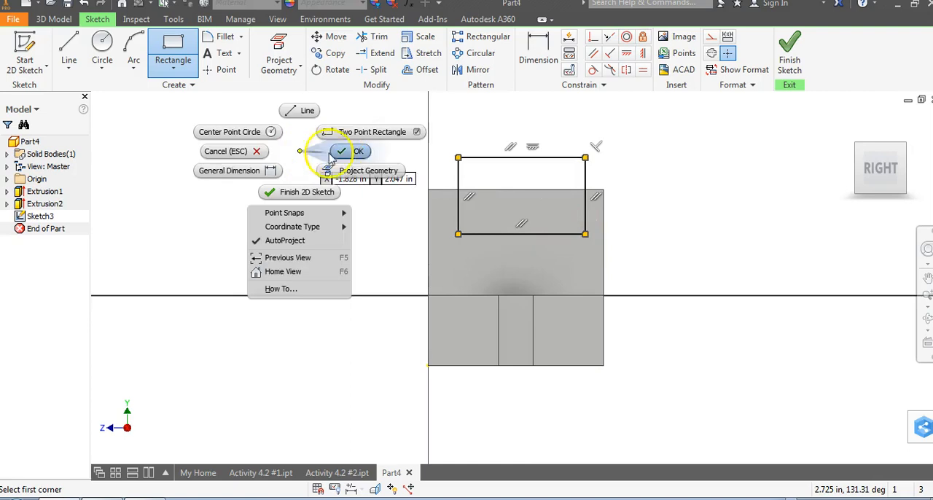
left_click(357, 151)
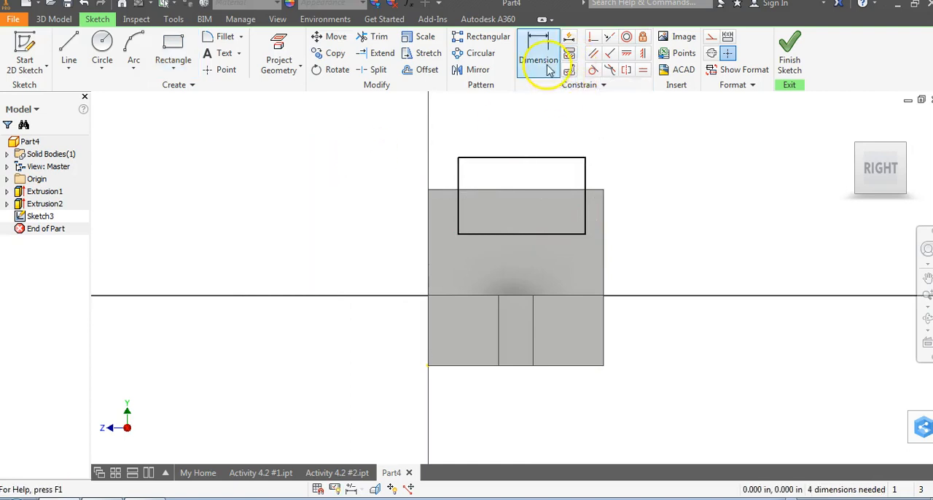
Dimension the rectangle's left offset and make the right gap equal d11 (0.600).
left_click(537, 59)
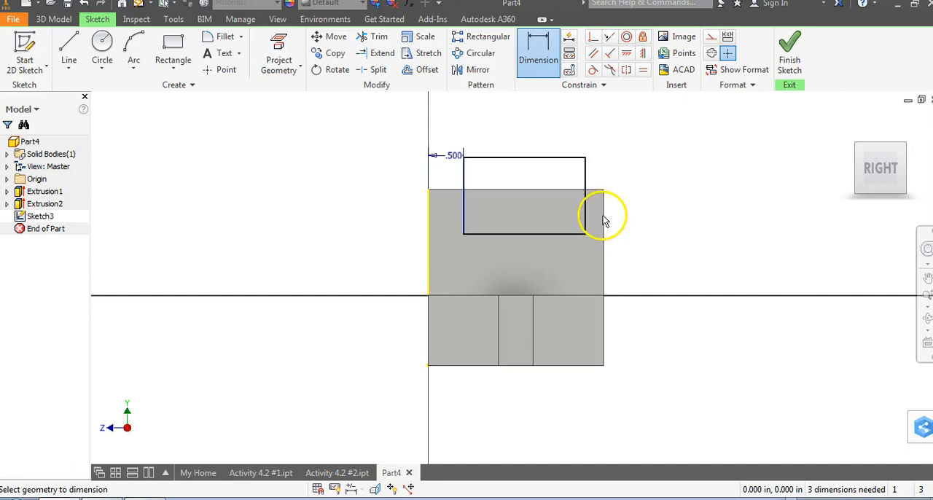
left_click(591, 211)
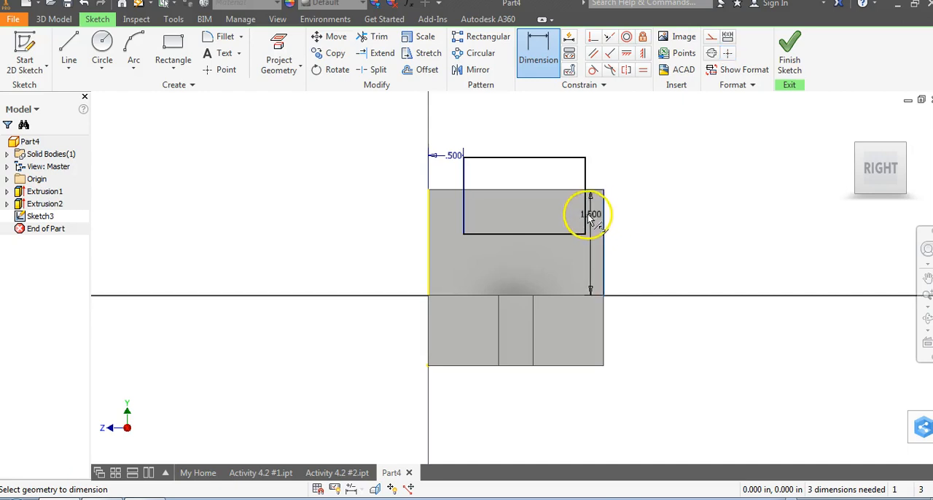
left_click(591, 211)
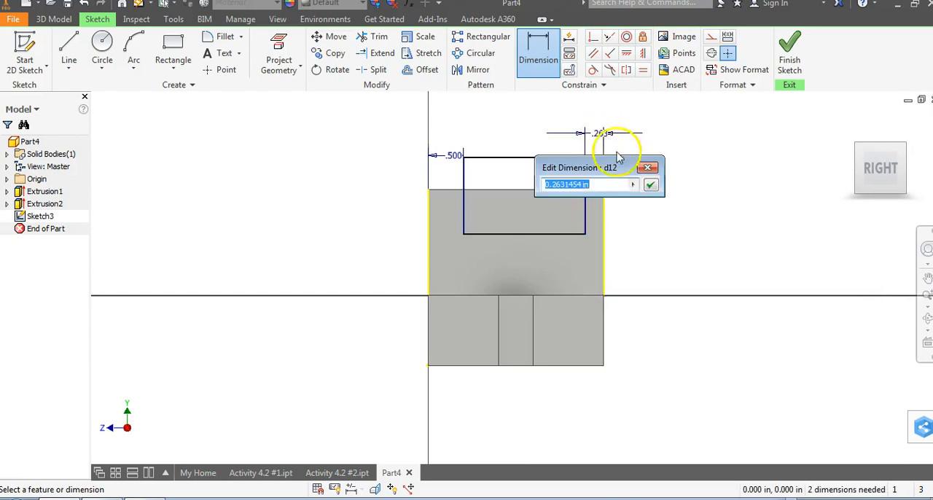
mouse_move(445, 128)
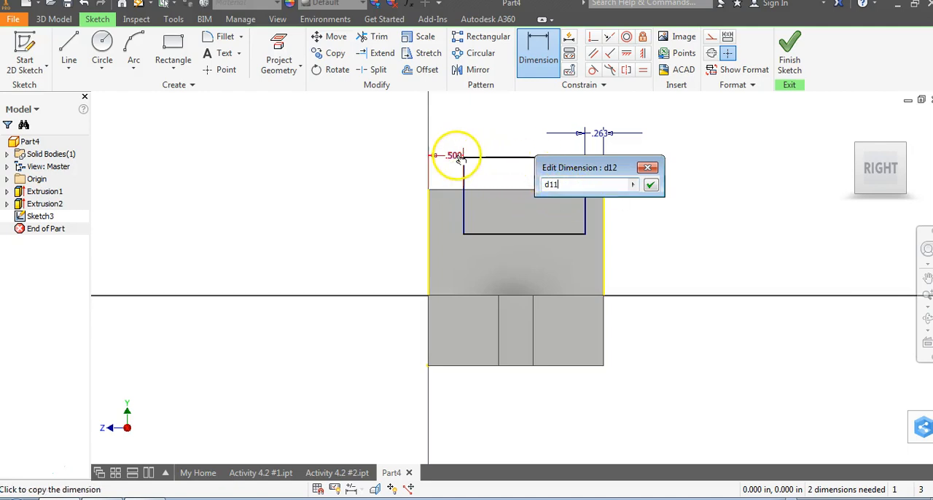
left_click(650, 183)
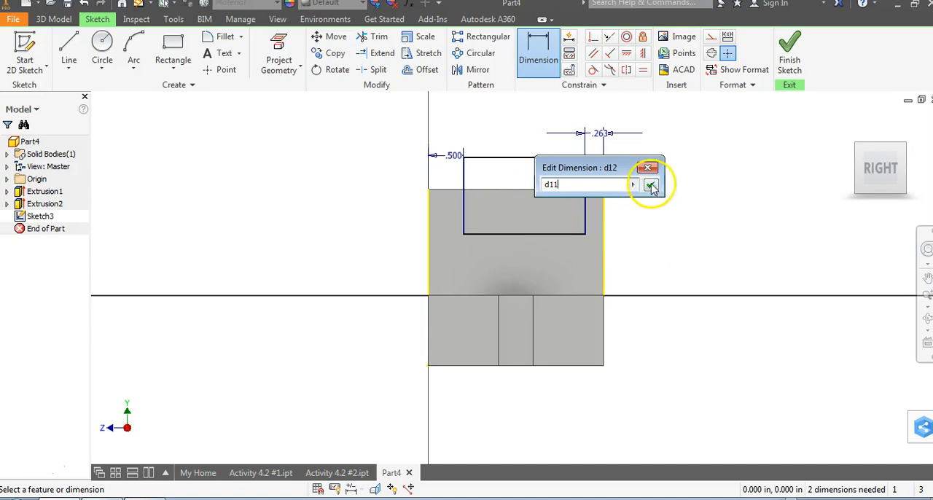
left_click(650, 184)
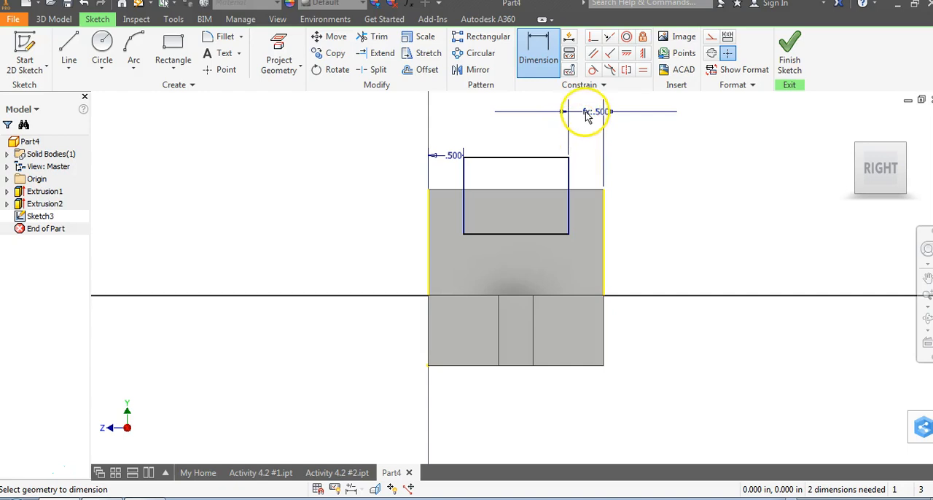
mouse_move(458, 155)
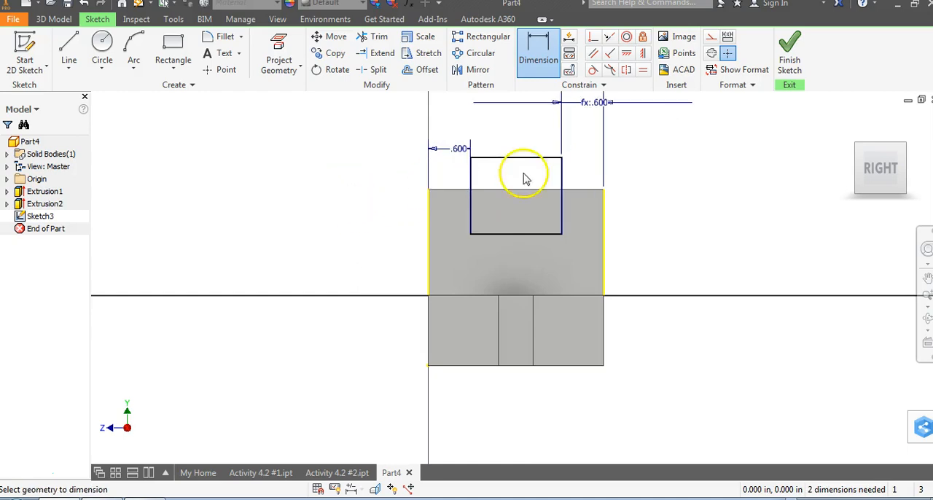
mouse_move(463, 147)
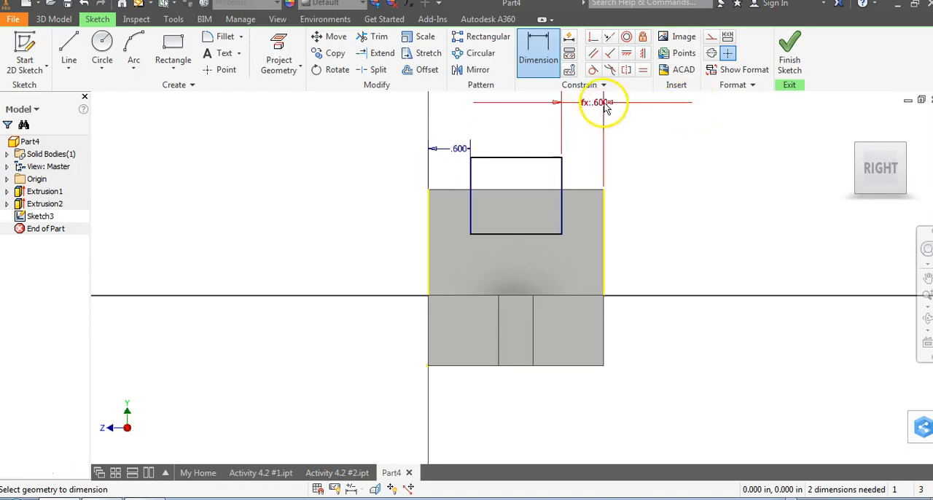
Set the rectangle's side offsets and depth to 0.500, then finish Sketch3.
left_click(598, 102)
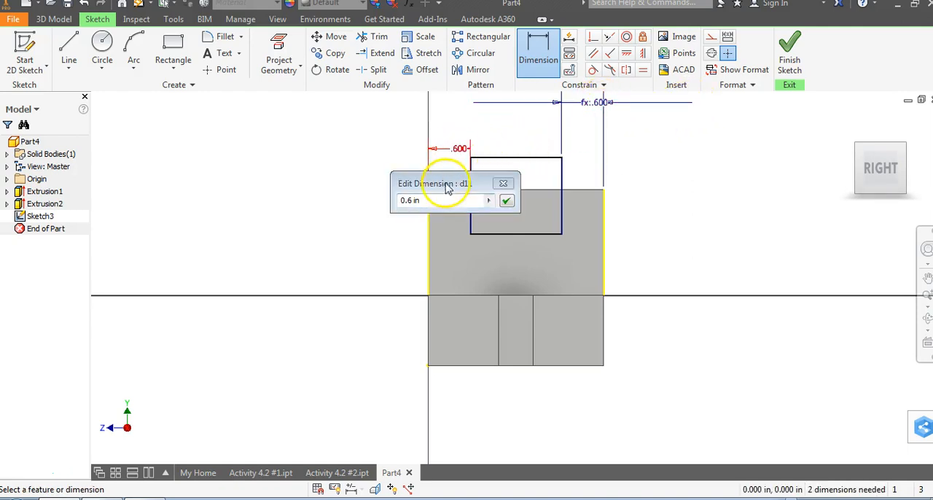
left_click(507, 200)
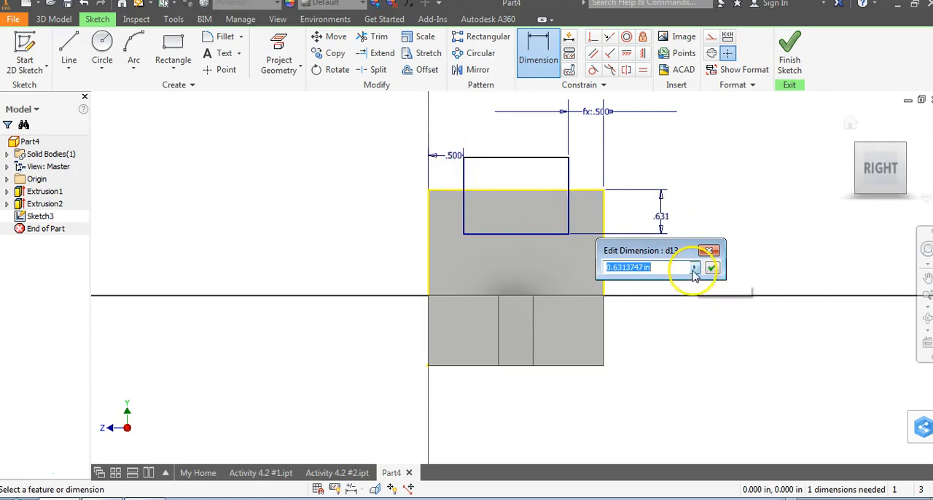
left_click(711, 267)
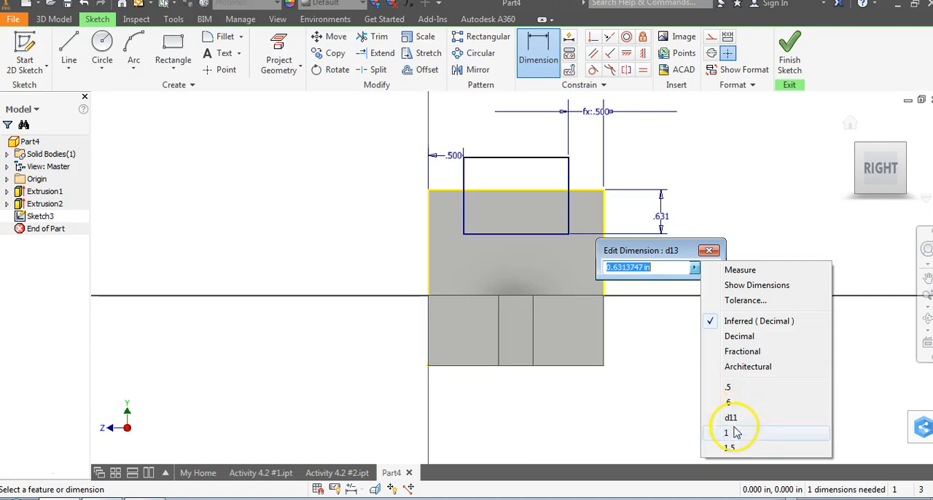
left_click(727, 387)
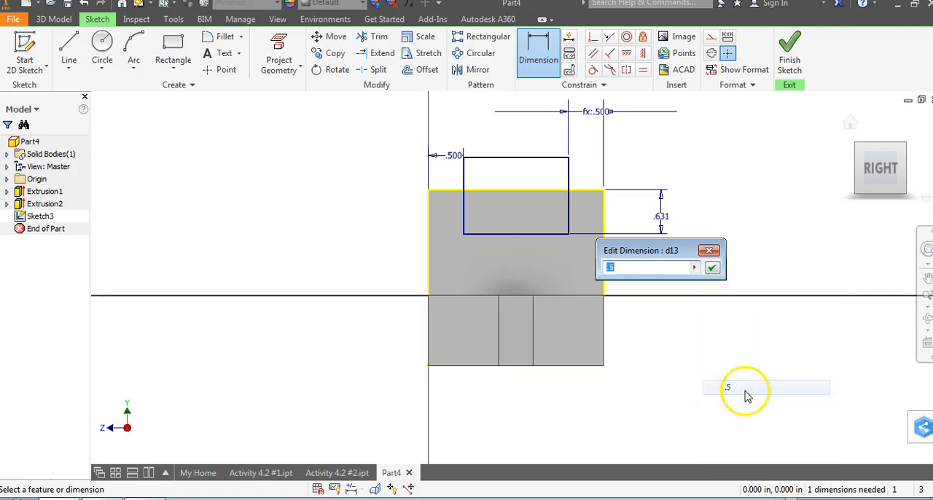
left_click(712, 266)
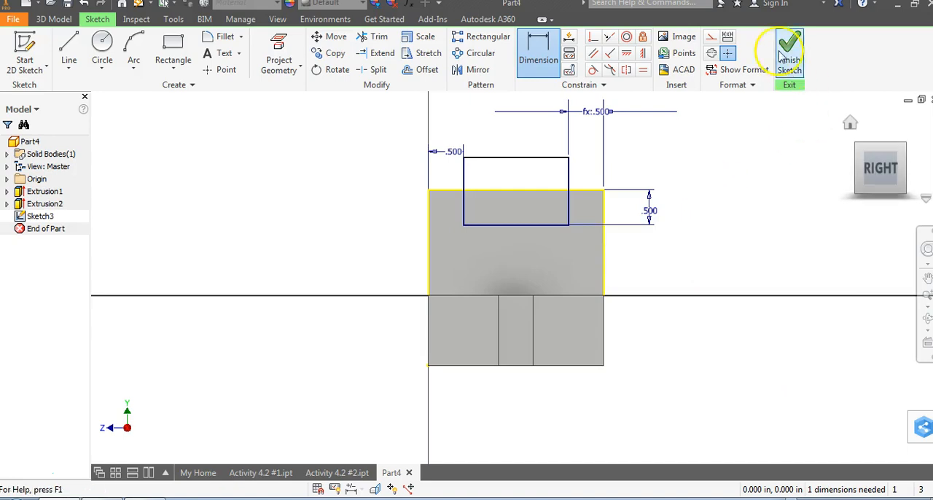
left_click(788, 52)
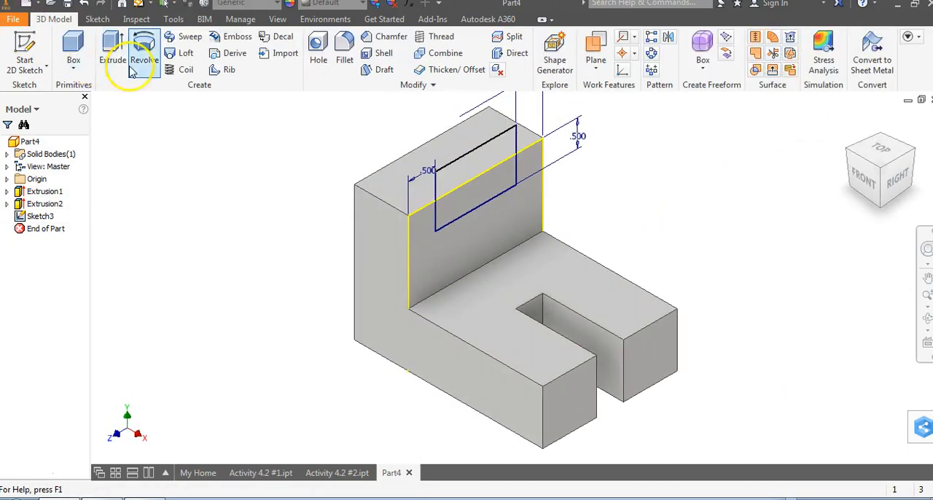
Extrude the new sketch profile as a Cut through all to notch the upright's top.
left_click(112, 55)
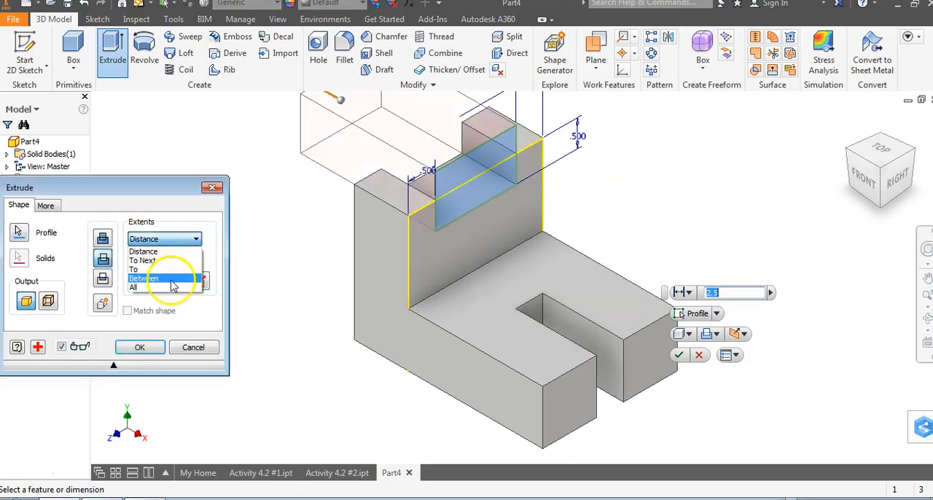
left_click(139, 347)
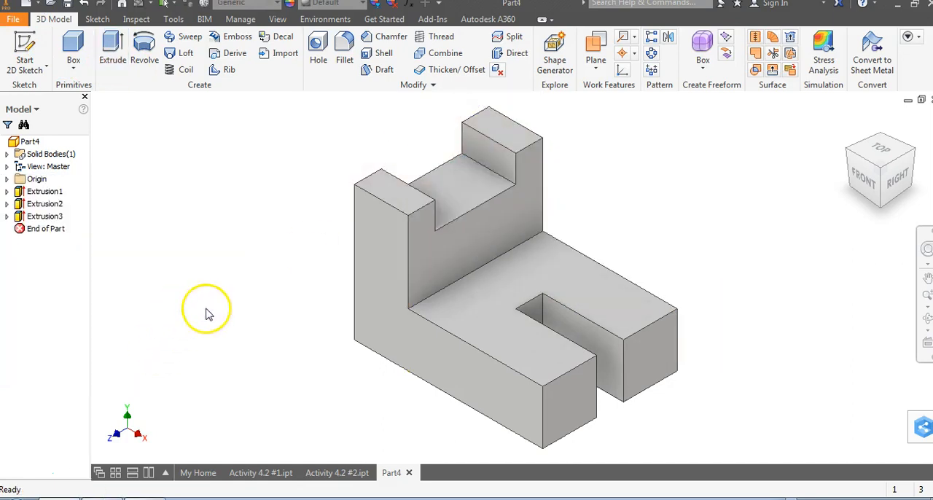
mouse_move(652, 174)
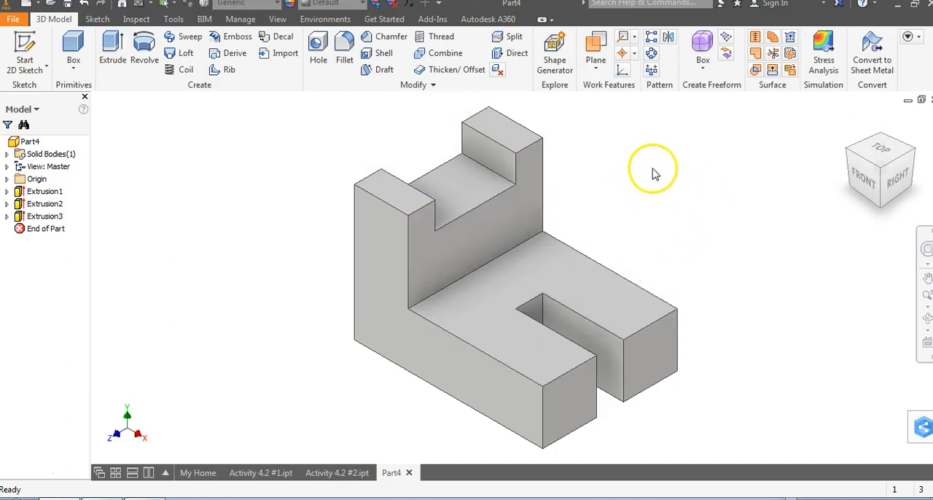
Keep Extrusion1 as L Shape and rename Extrusion2 to 'Skinny Rectangle' in the browser.
left_click(45, 203)
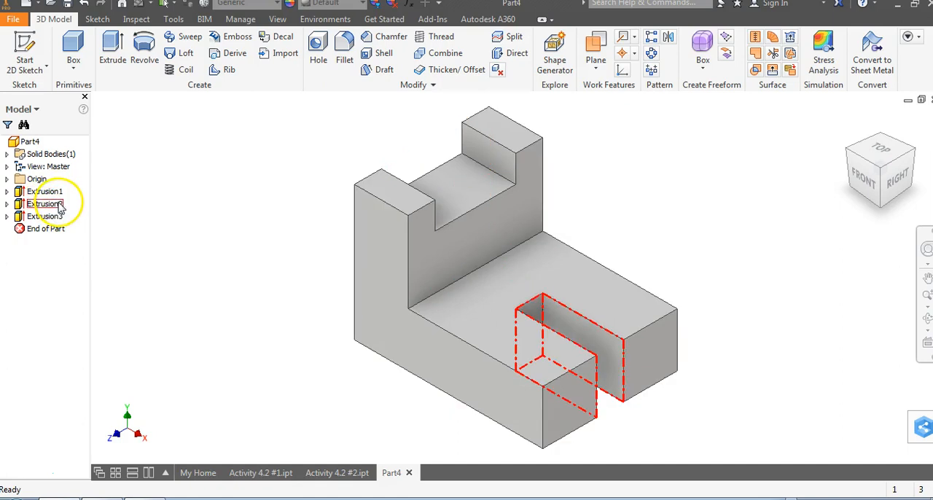
left_click(45, 217)
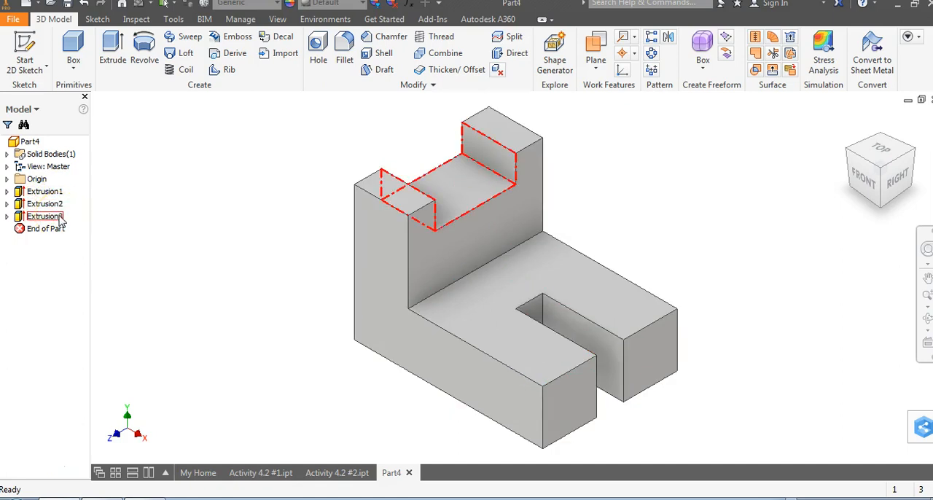
left_click(45, 203)
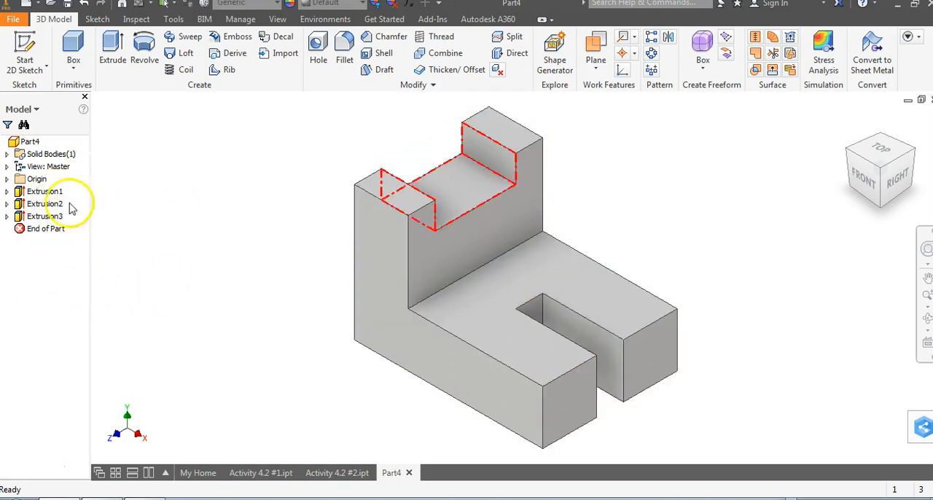
left_click(45, 191)
type("Shape")
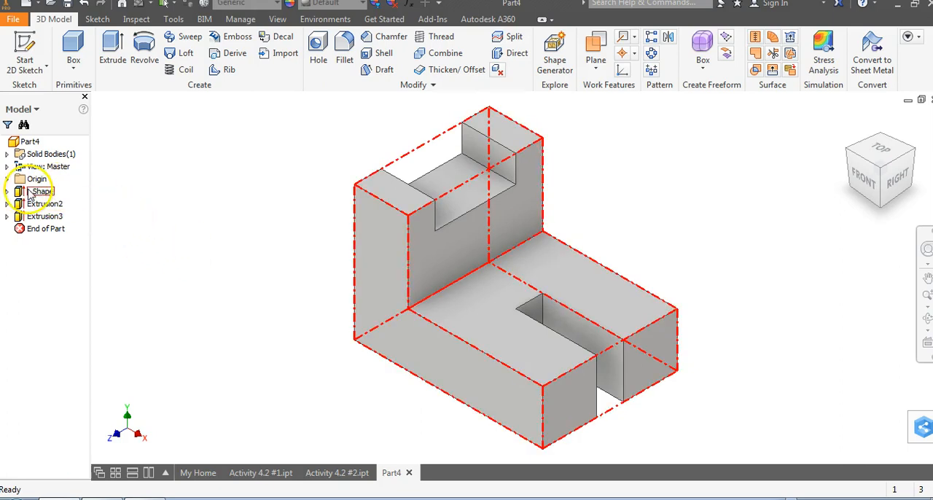
left_click(45, 203)
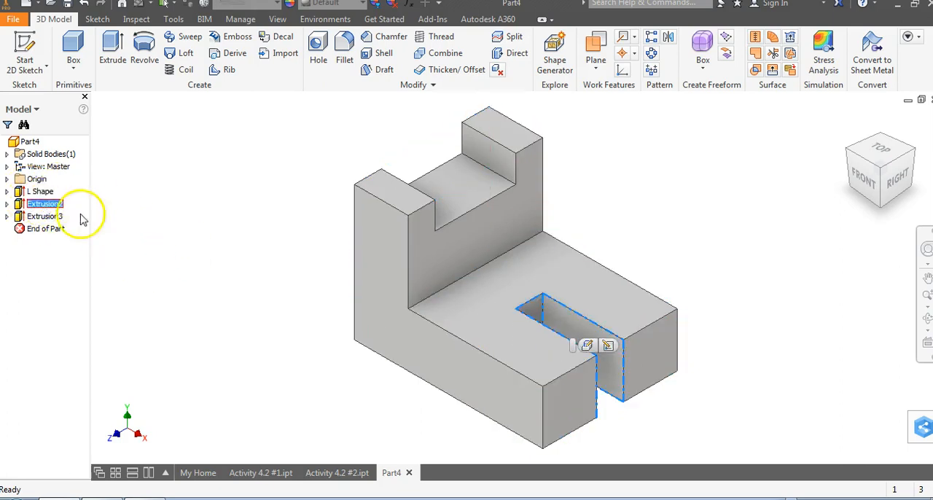
left_click(44, 203)
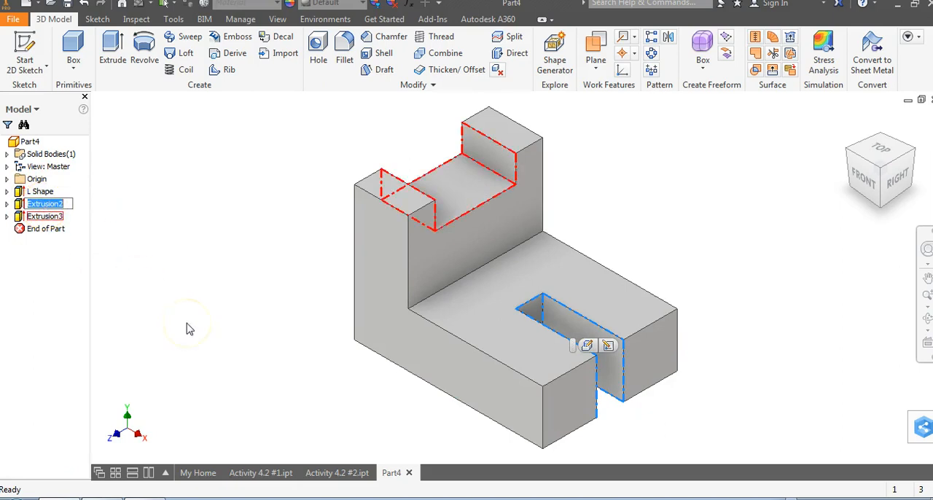
type("Skinny Rectangle")
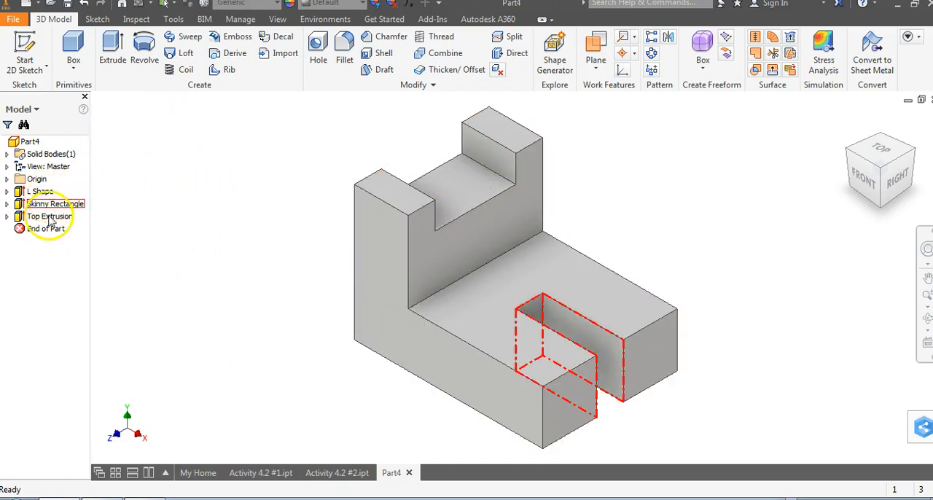
Edit the Top Extrusion sketch, changing its .500 side offset to .1, and finish.
right_click(49, 217)
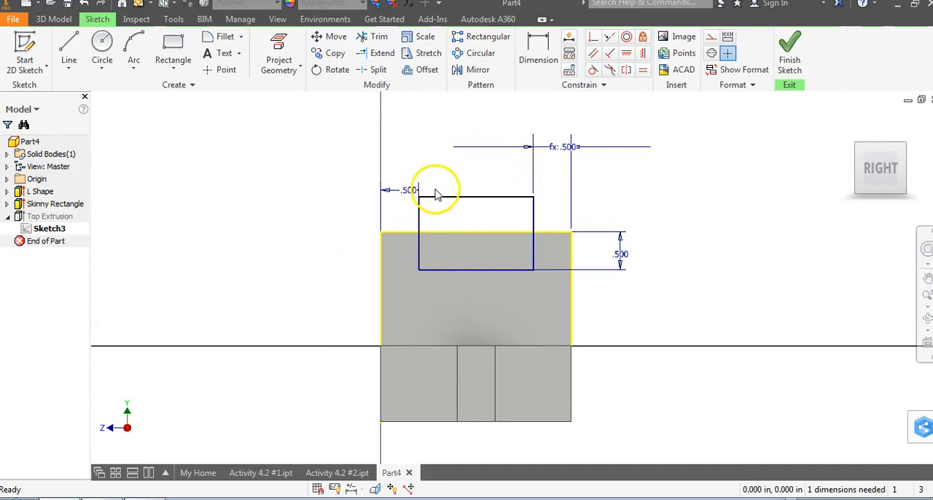
double_click(408, 189)
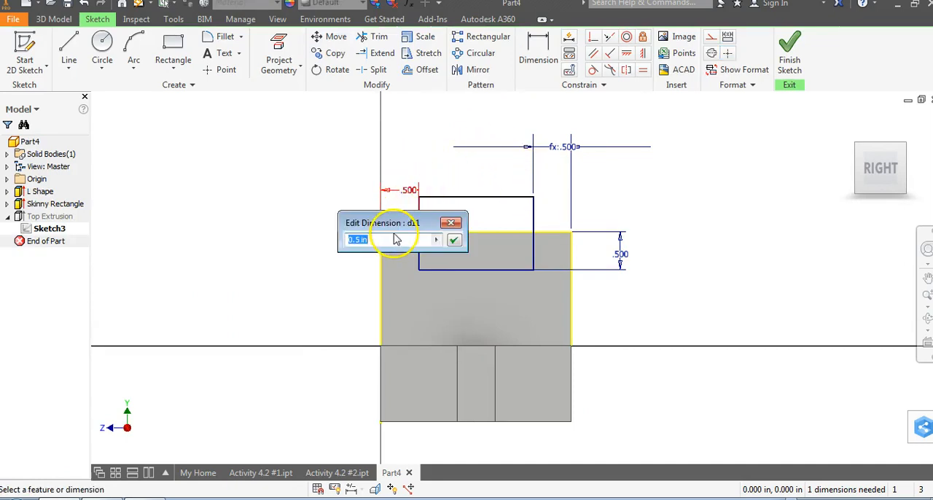
type(".1")
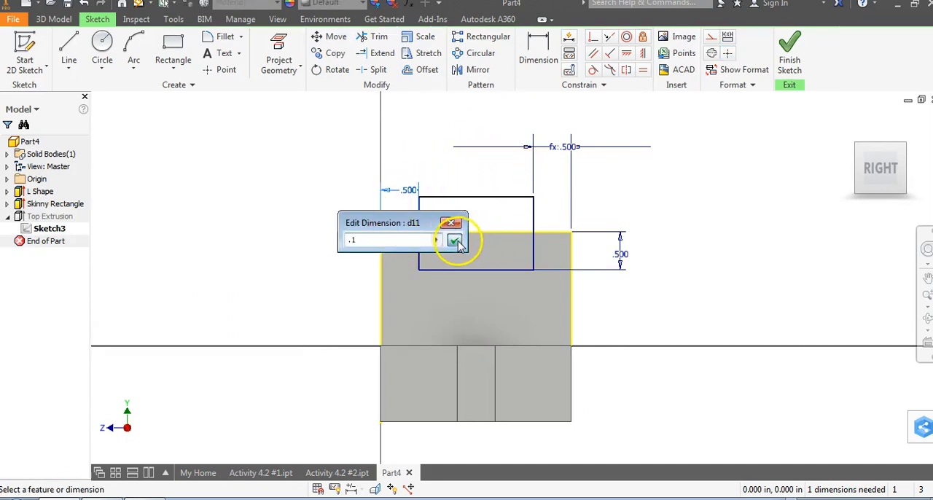
left_click(453, 241)
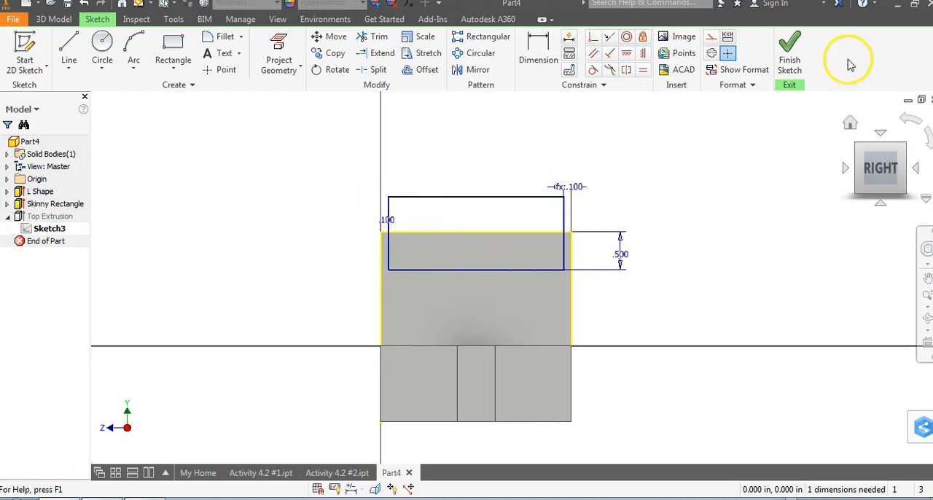
left_click(789, 50)
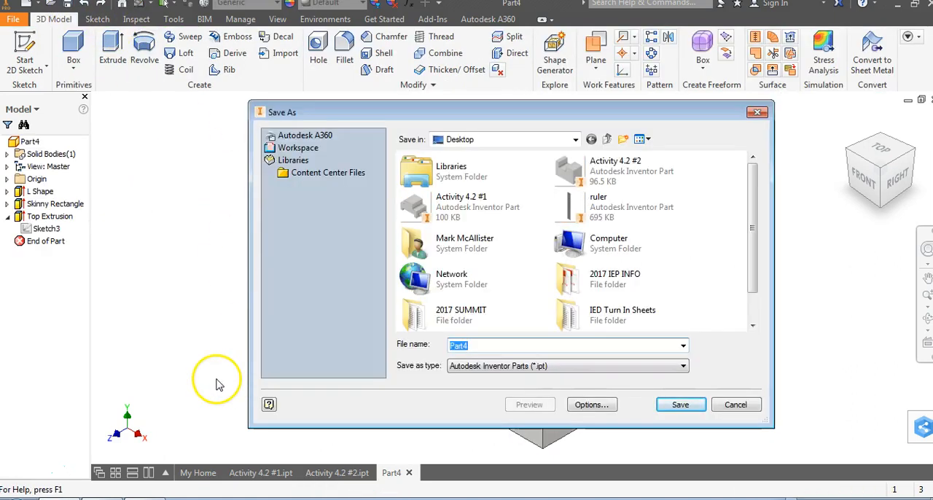
Save the part as 'Activity 4.2 #3' and switch to the My Home tab.
type("Activity 4.2 #3")
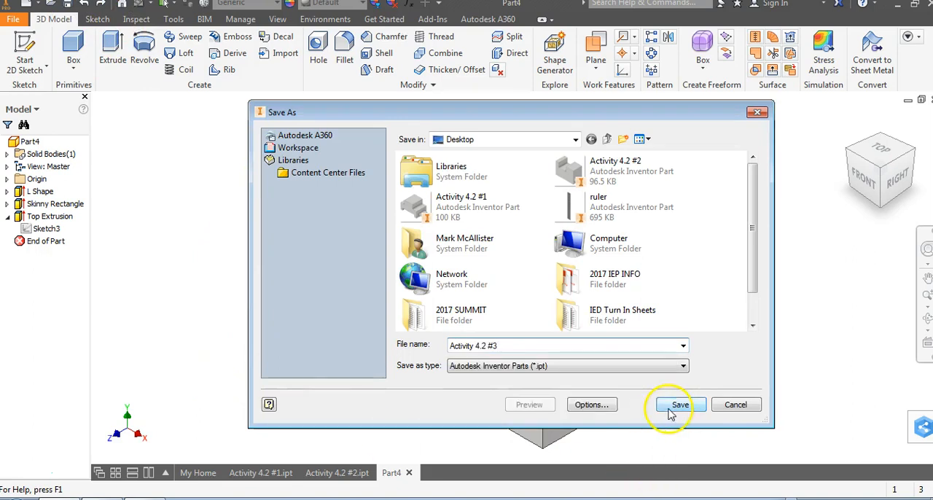
left_click(679, 404)
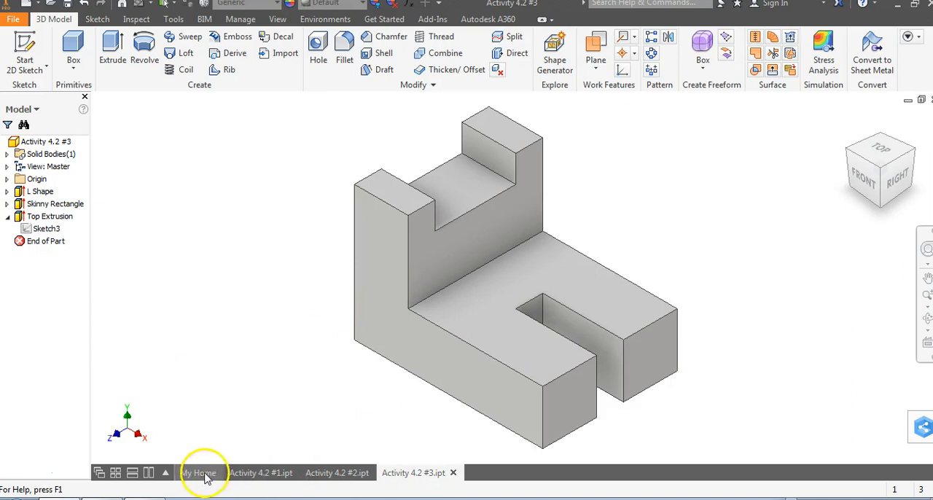
left_click(197, 473)
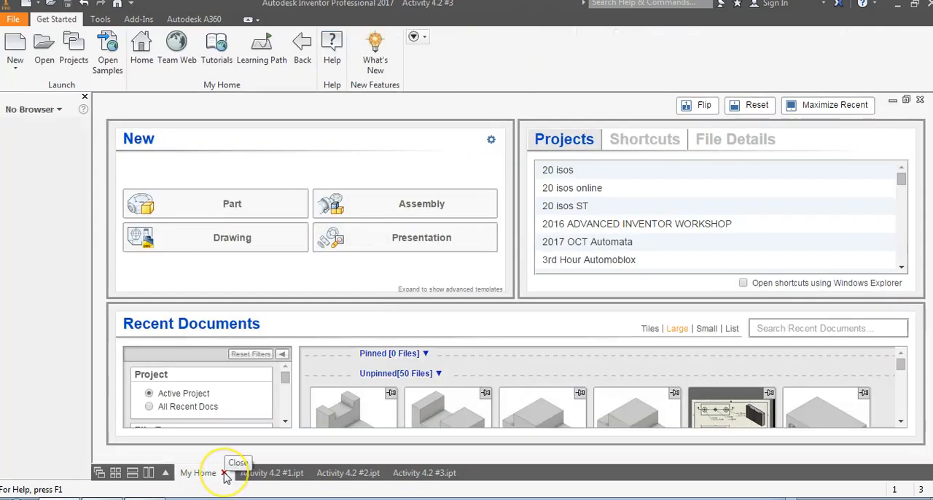
Close My Home and tile the three Activity 4.2 parts vertically, then horizontally.
left_click(224, 473)
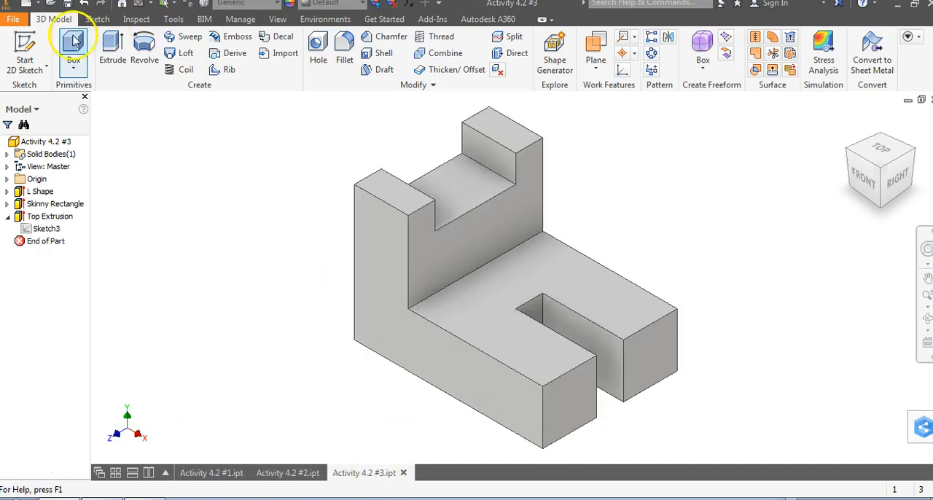
left_click(276, 19)
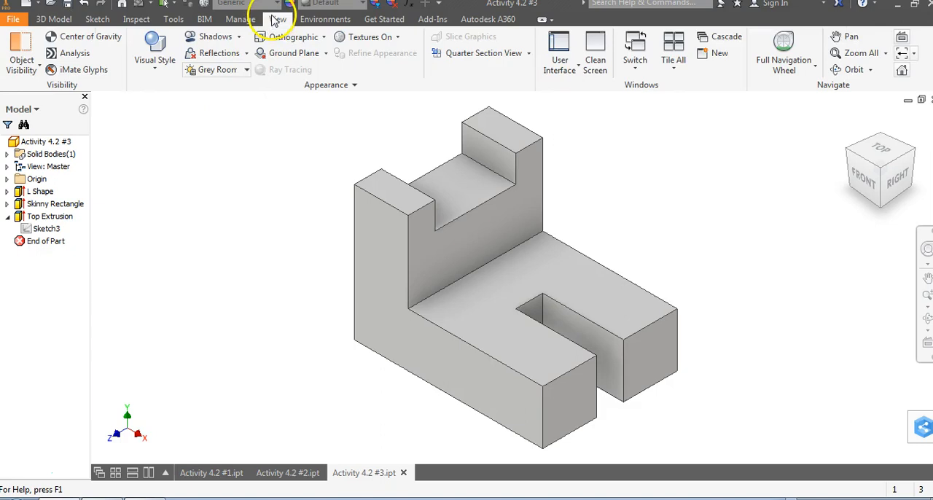
left_click(674, 60)
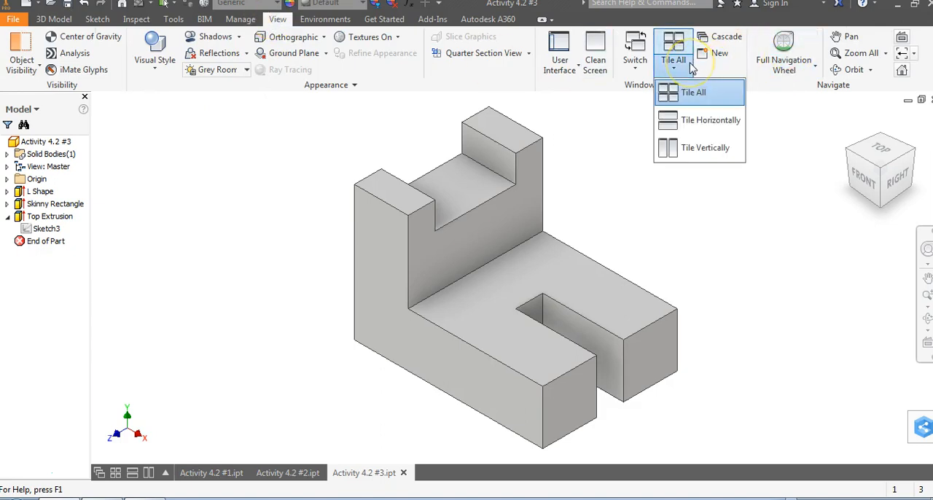
mouse_move(693, 148)
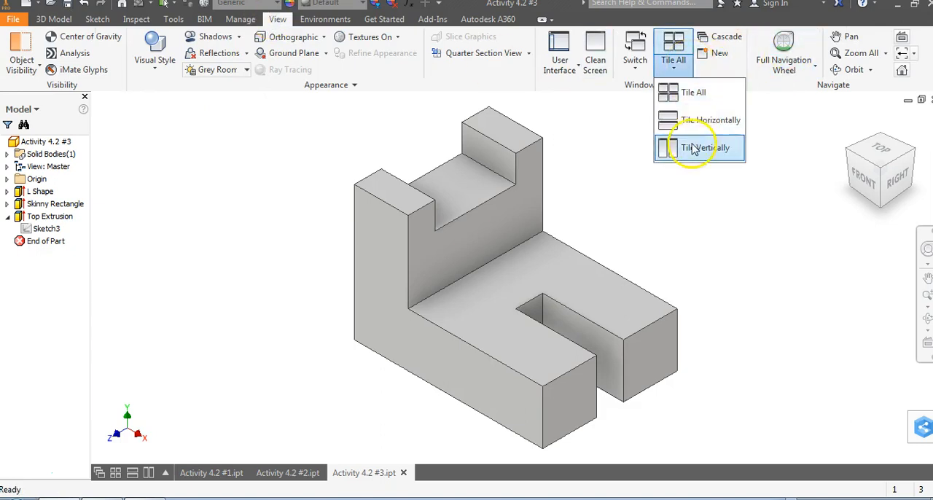
left_click(704, 147)
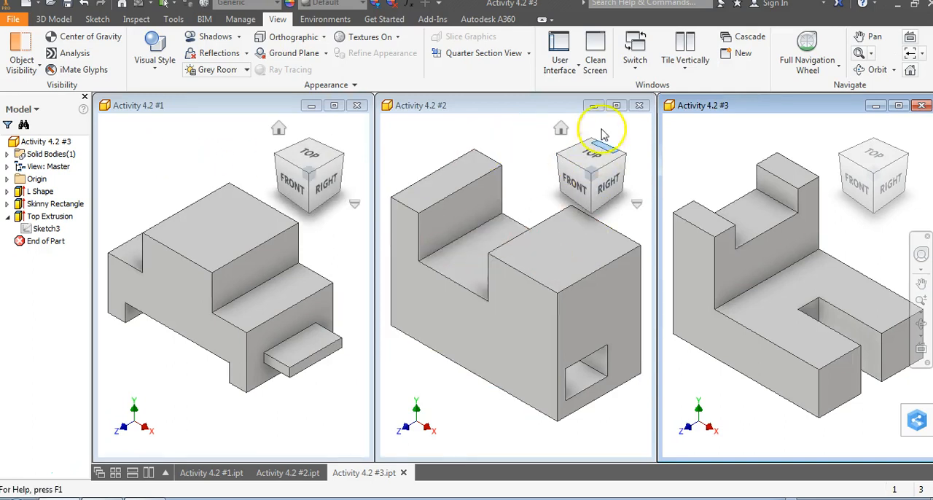
left_click(634, 47)
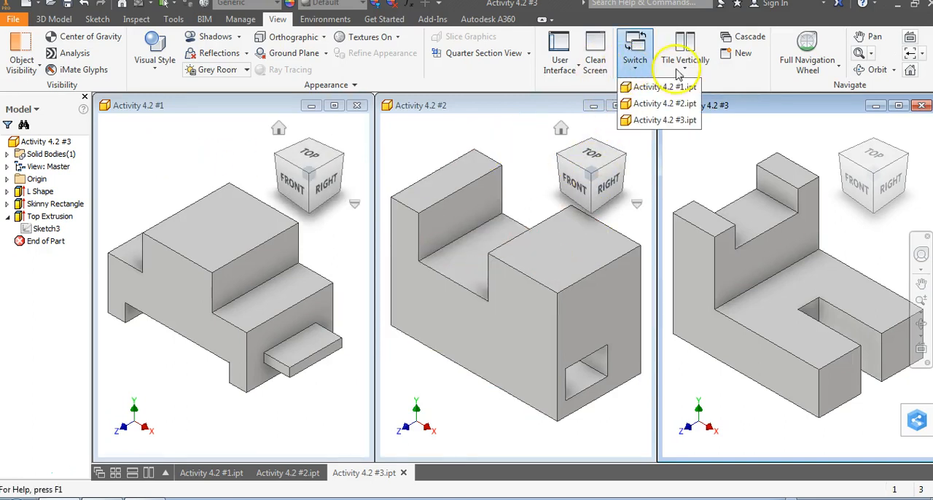
left_click(690, 47)
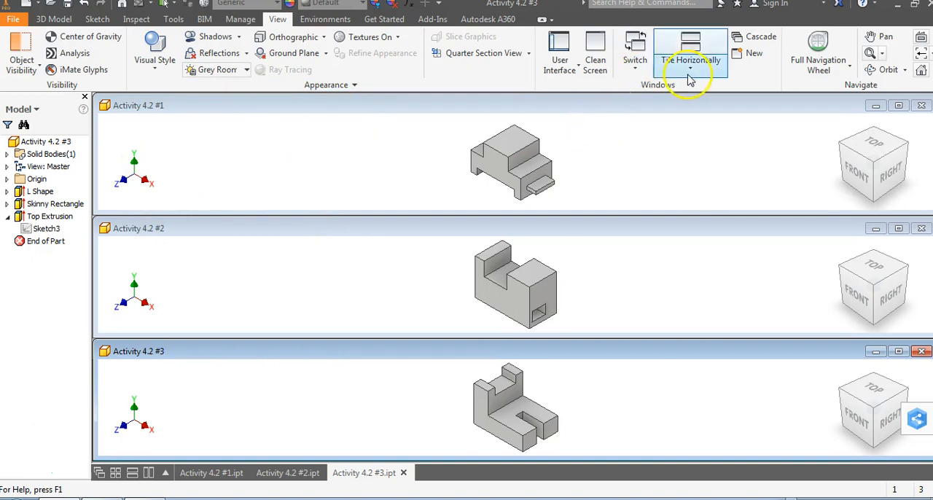
left_click(689, 53)
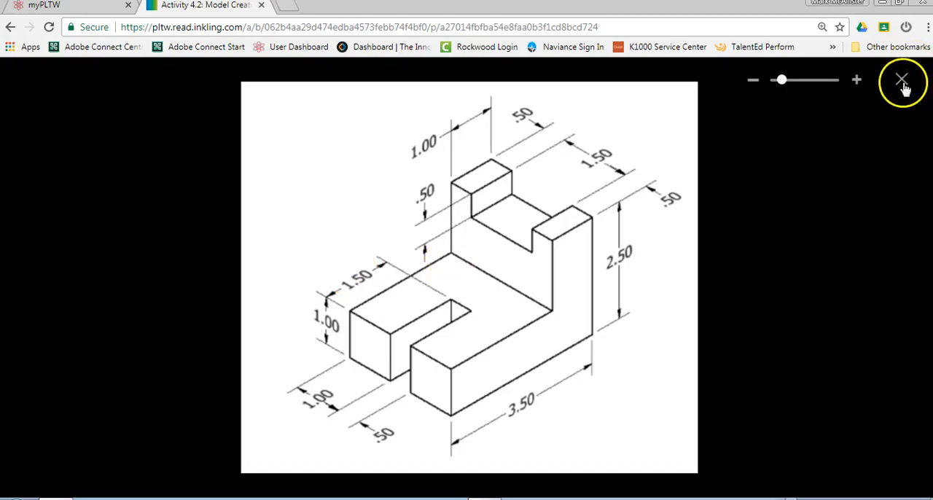
Close problem 3's enlarged drawing and scroll down to problem 4's rounded-profile drawing.
left_click(902, 80)
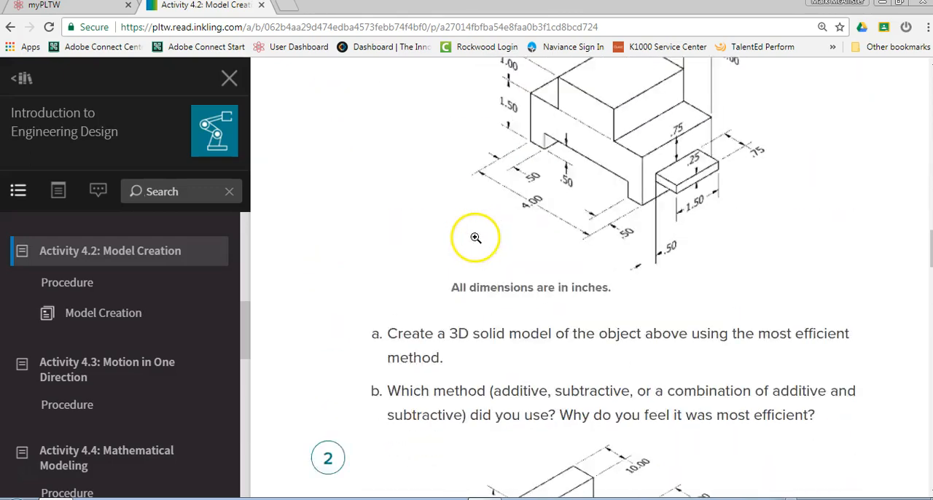
scroll("down", 3)
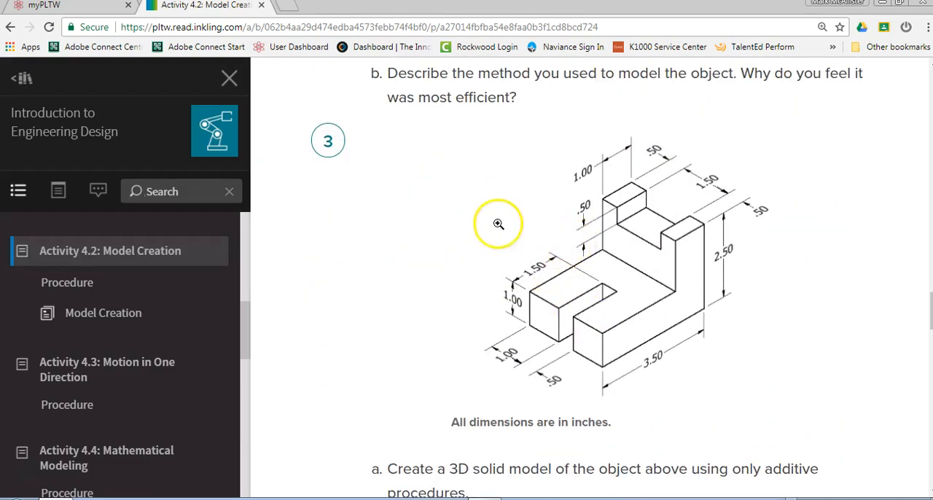
scroll("down", 3)
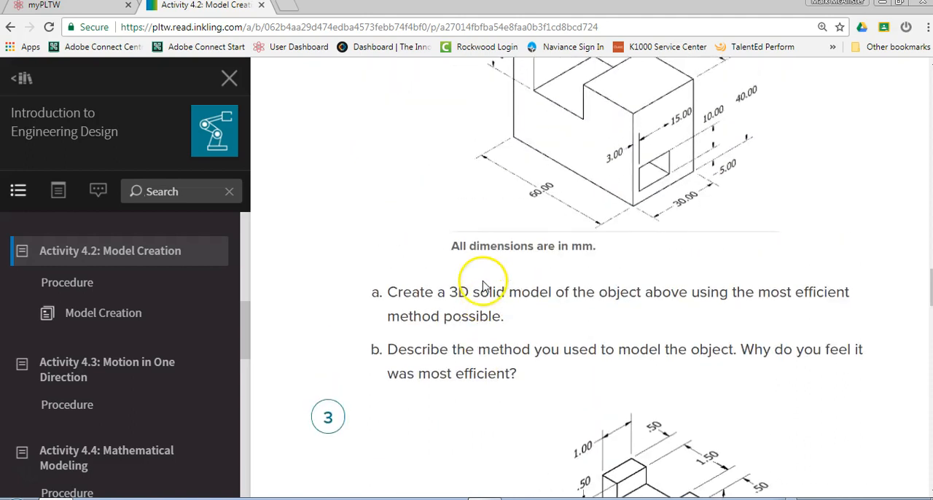
scroll("down", 3)
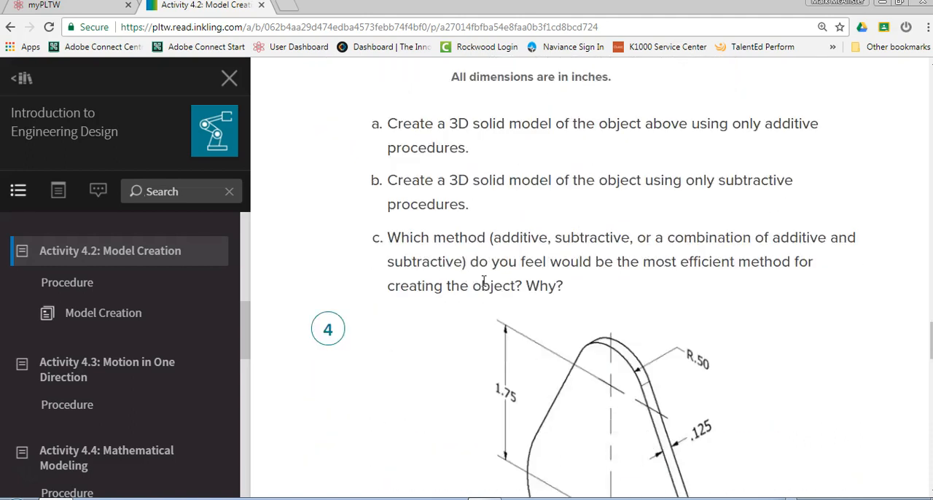
scroll("down", 3)
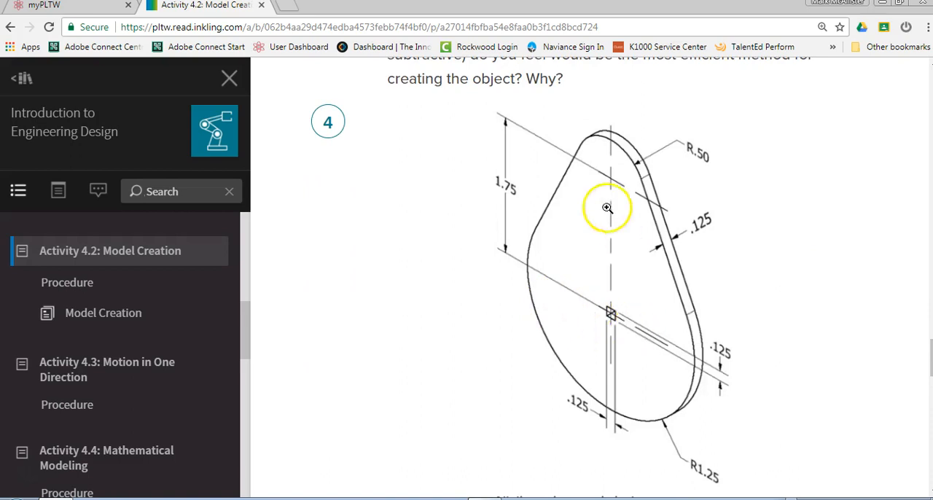
mouse_move(598, 135)
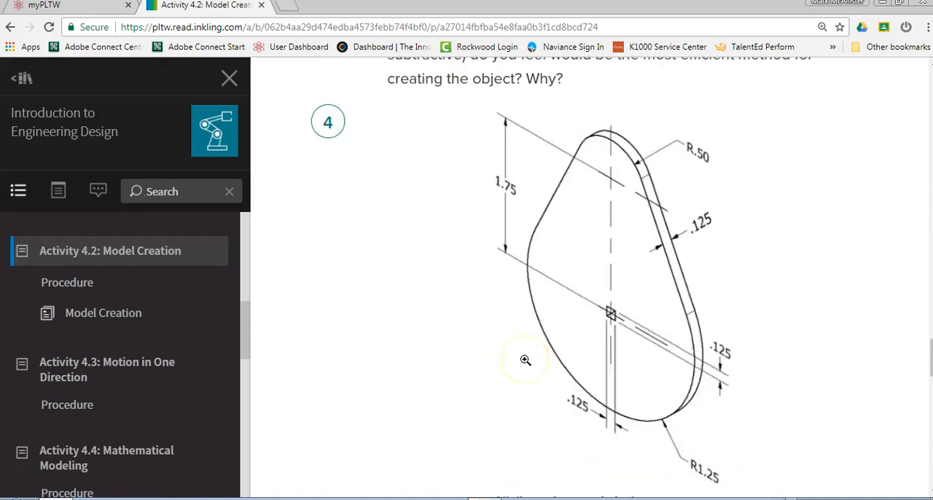
mouse_move(489, 335)
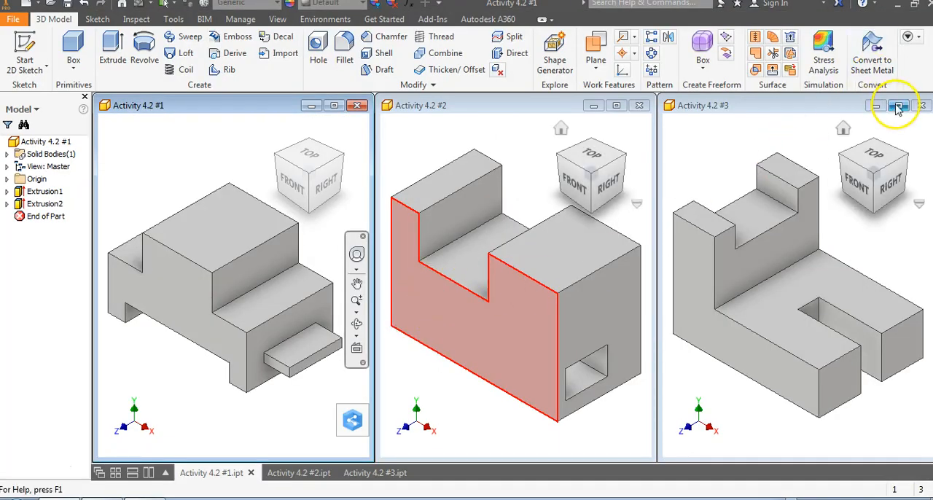
Maximize the Activity 4.2 #3 document window so it is no longer tiled.
left_click(897, 105)
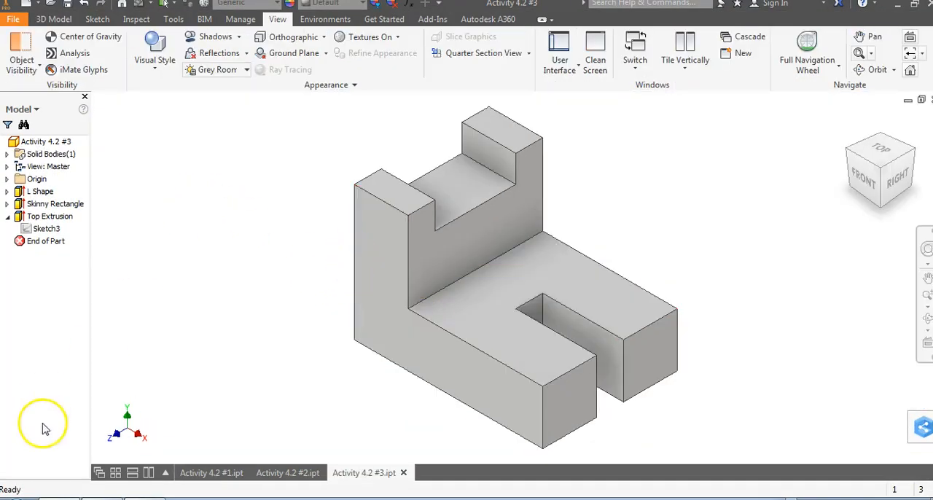